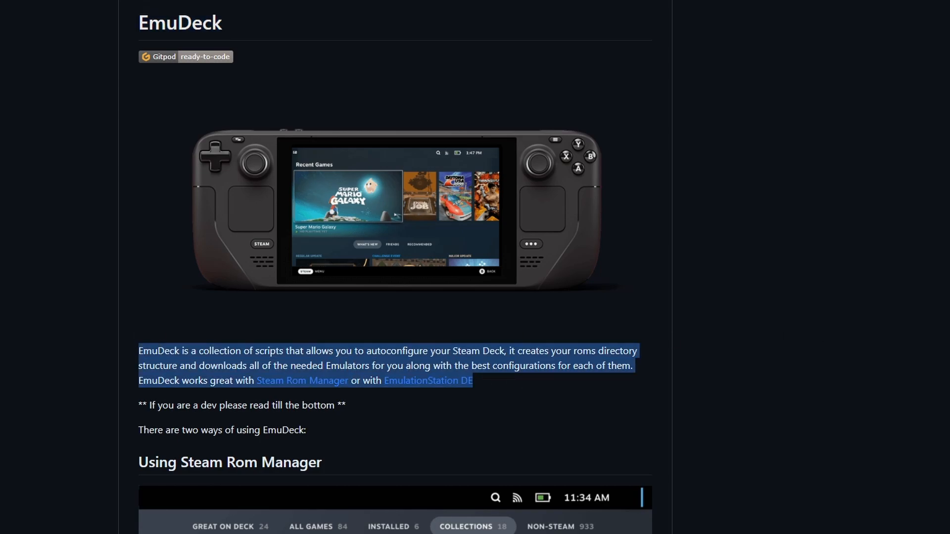
Scroll the README to the systems table and highlight the Nintendo Wii row.
scroll(down, 3)
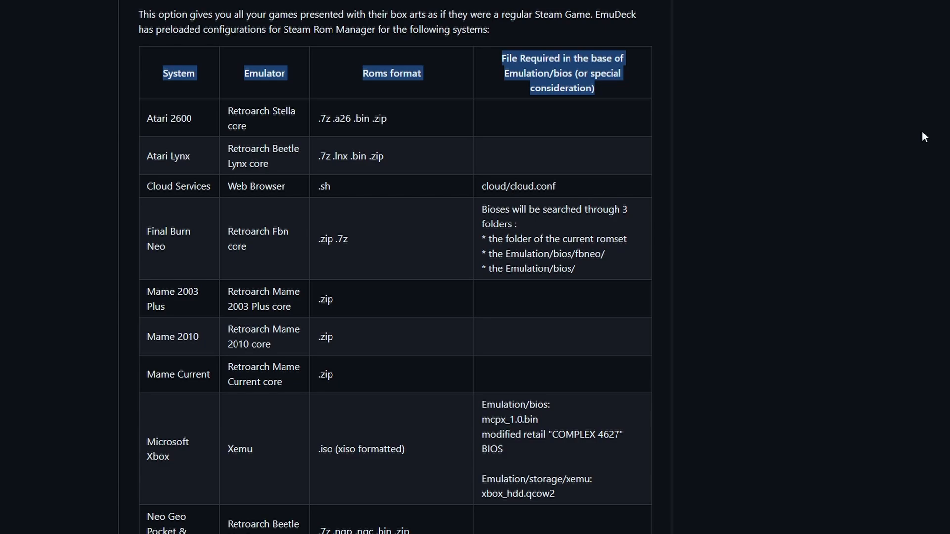
scroll(down, 3)
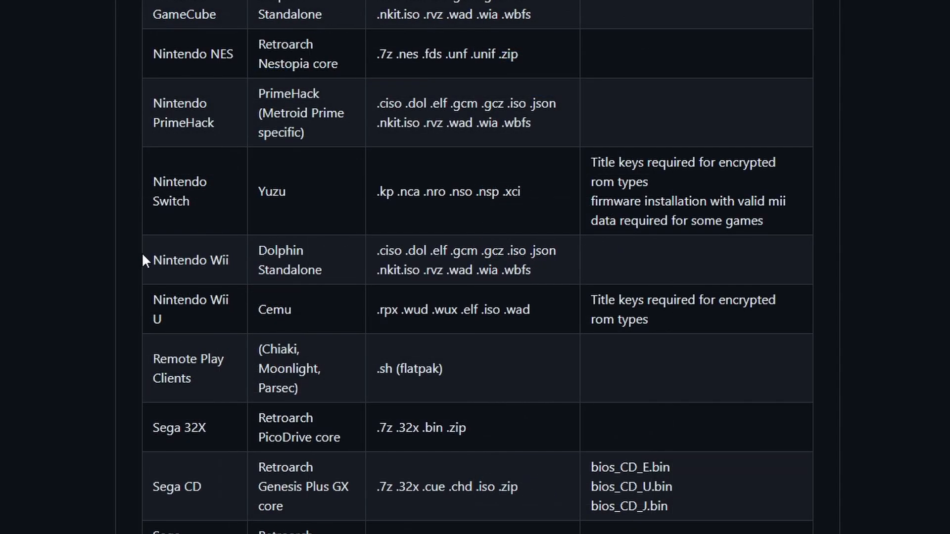
drag(153, 259, 402, 250)
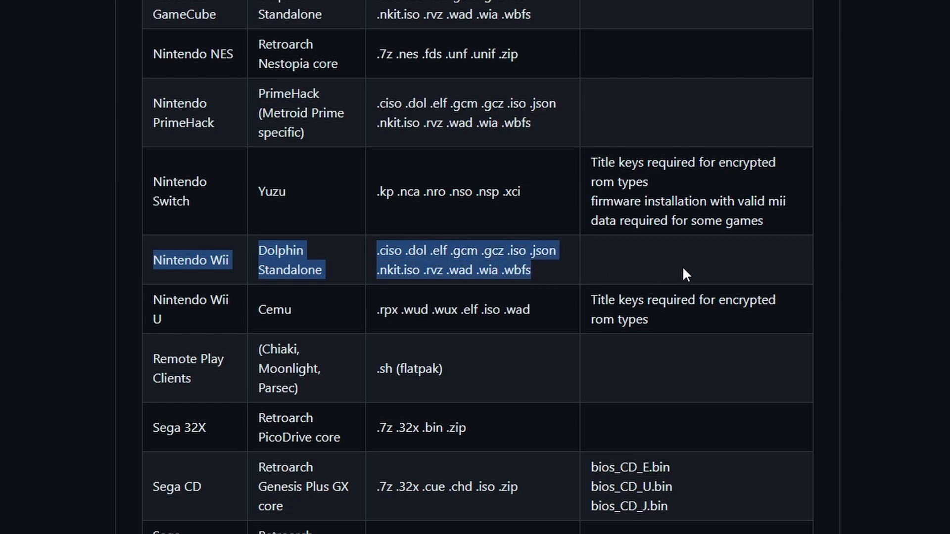
mouse_move(768, 266)
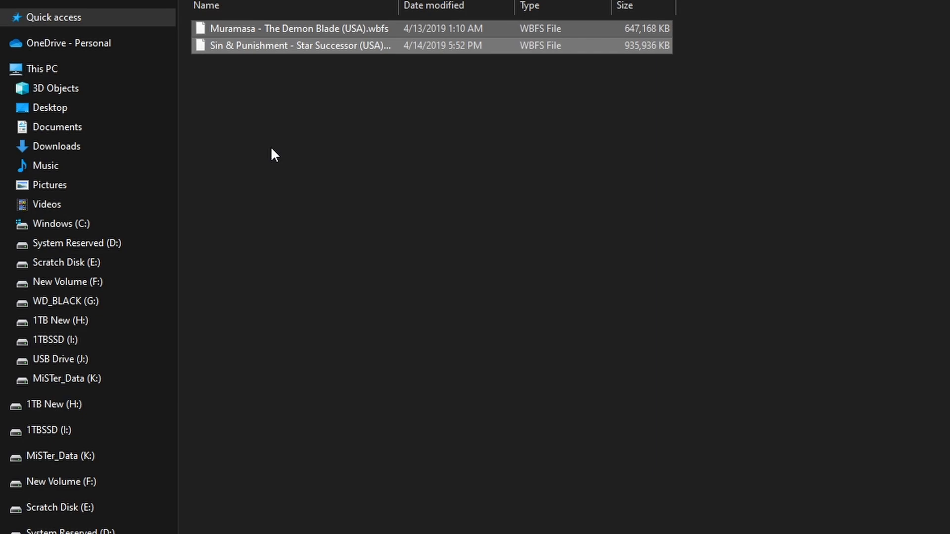
Check file options on the two Wii games, then browse the MiSTer_Data (K:) drive contents.
right_click(291, 46)
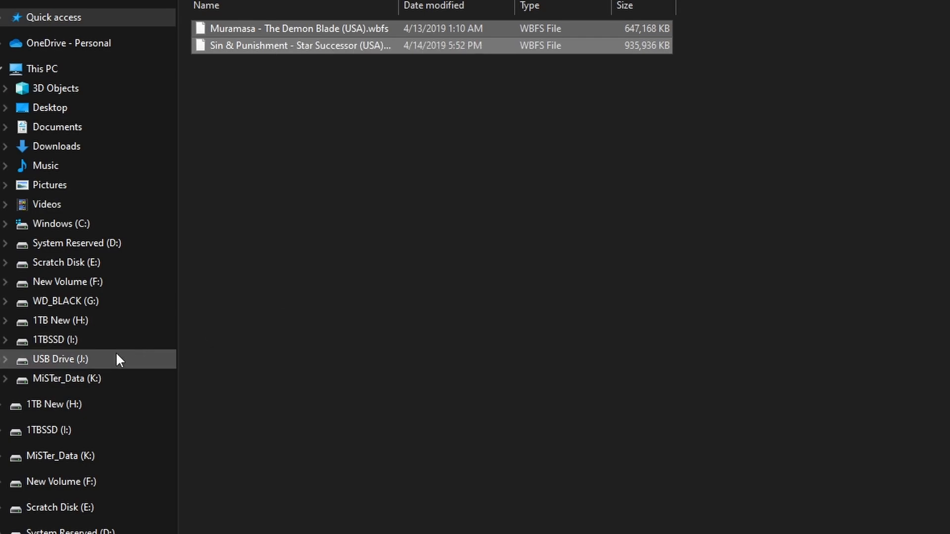
click(65, 378)
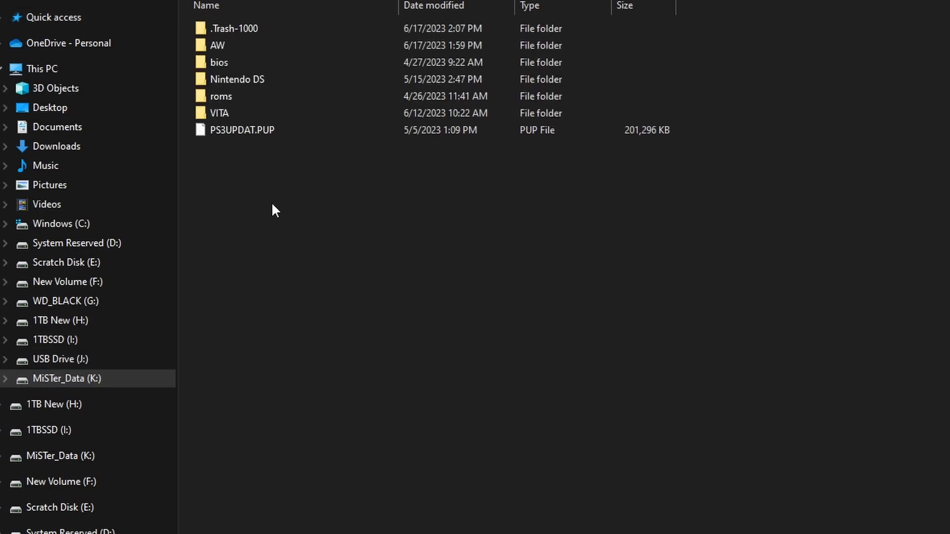
right_click(273, 208)
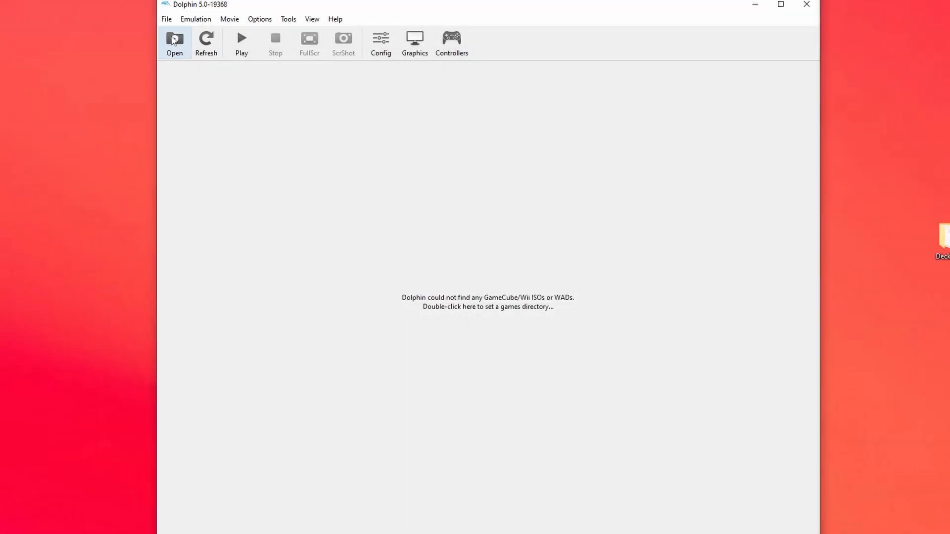
Load the Tatsunoko vs. Capcom file from the Deck Wii folder and dismiss Dolphin's rejection errors.
click(175, 42)
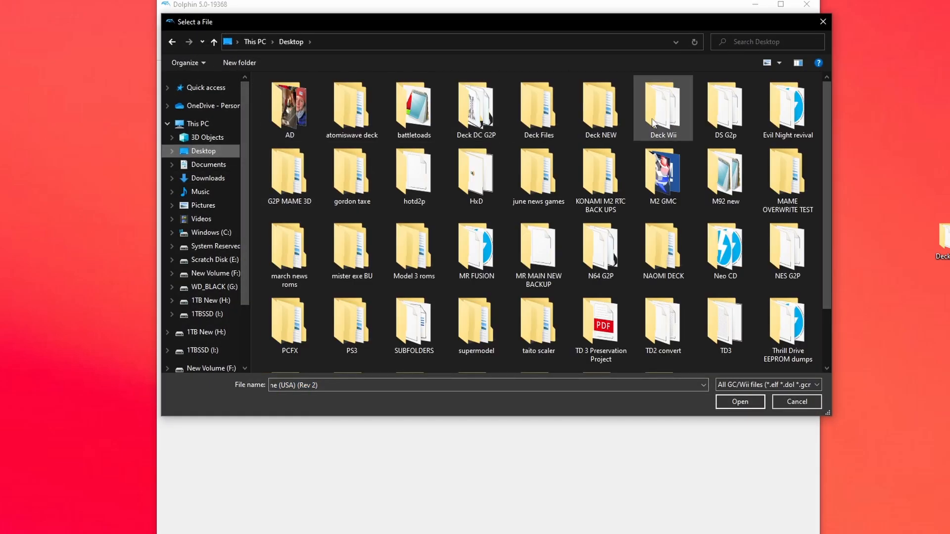
double_click(663, 106)
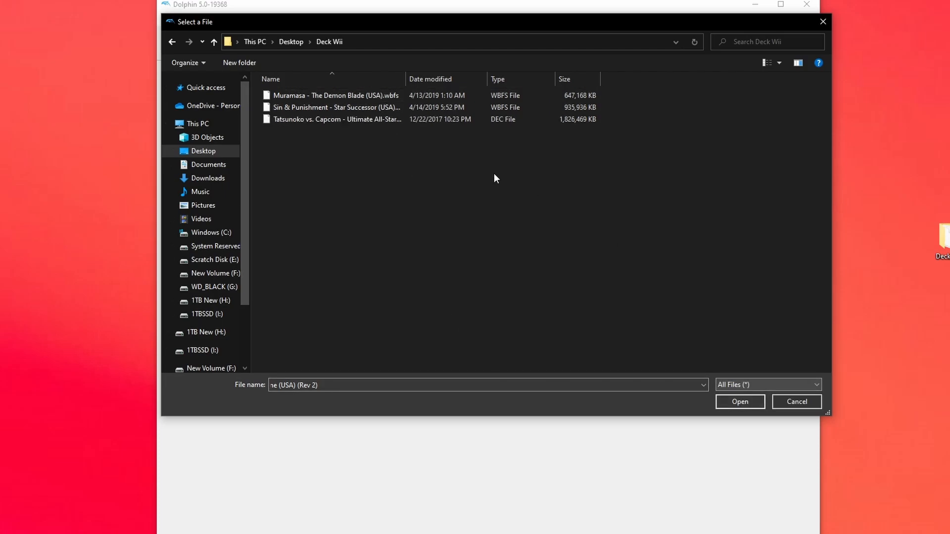
click(738, 402)
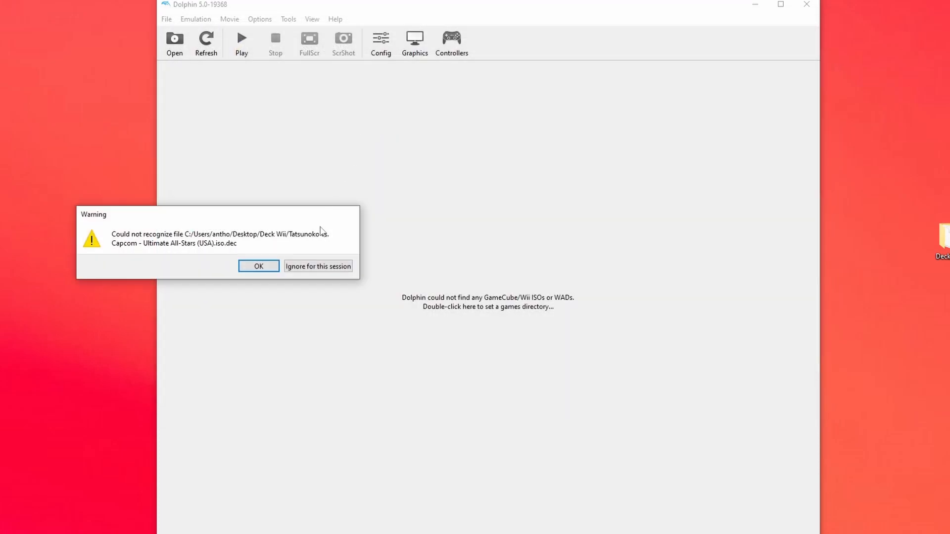
click(258, 266)
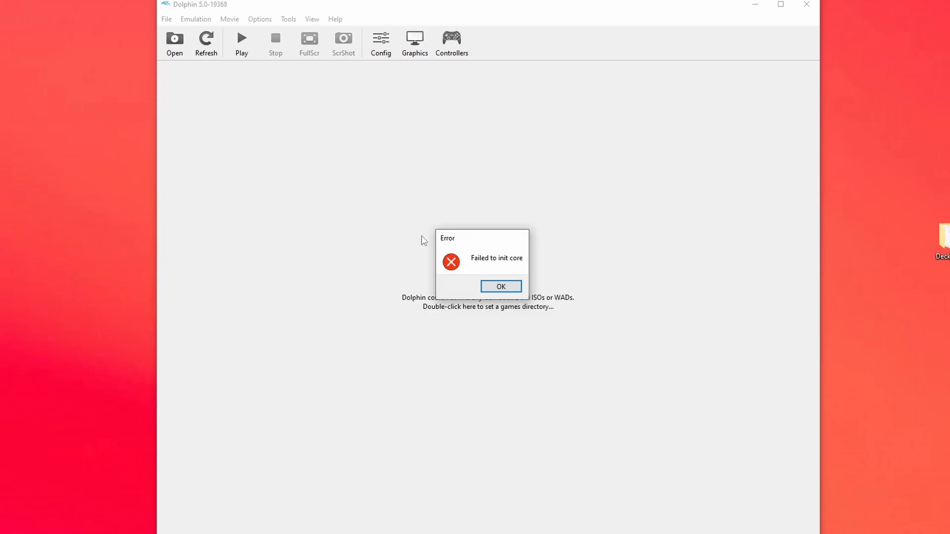
click(501, 286)
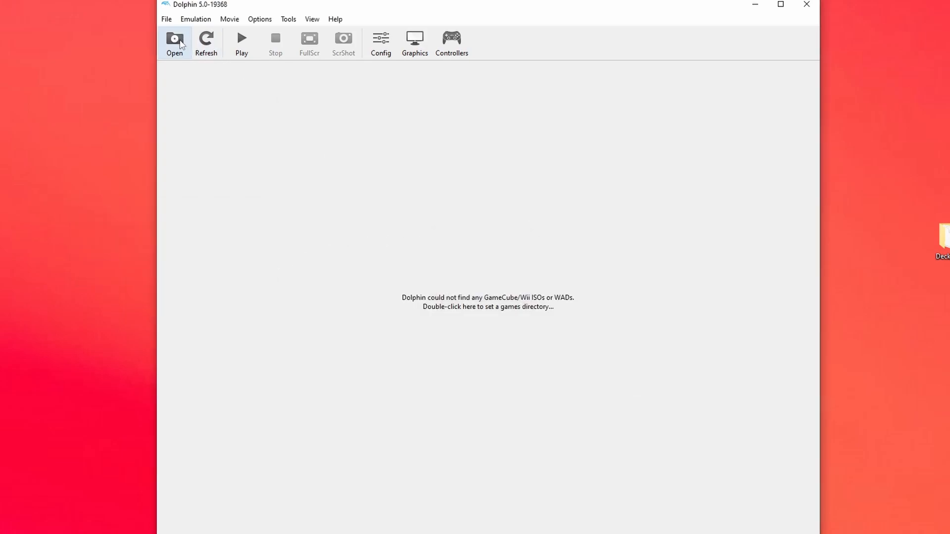
Browse for a game file again, reaching the storage panel listing MiSTer_Data.
click(174, 43)
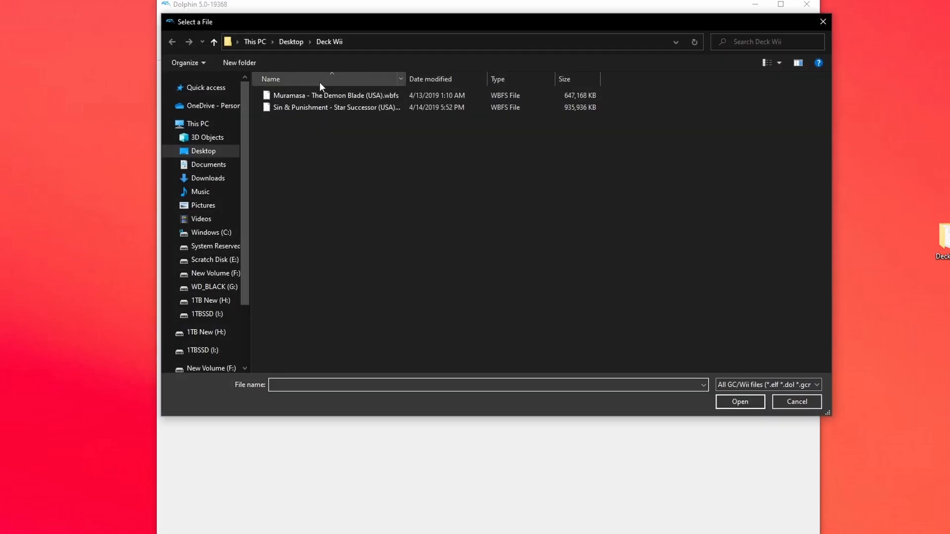
click(335, 95)
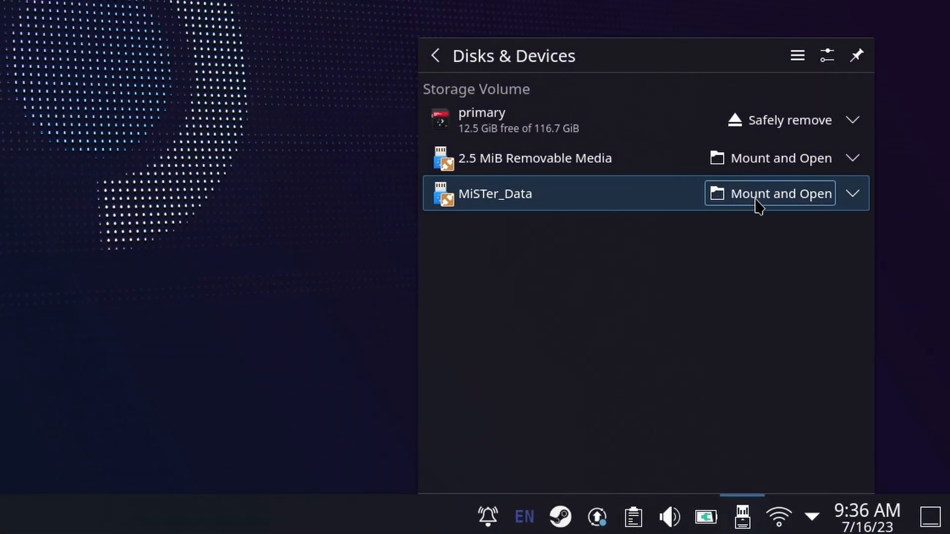
Mount MiSTer_Data, enter its Wii folder and select both WBFS games for copying.
click(781, 193)
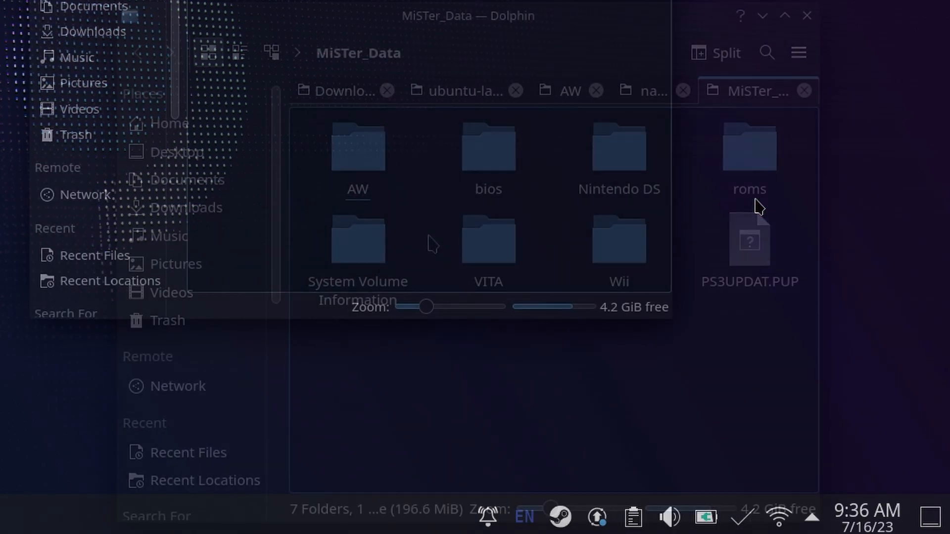
click(618, 237)
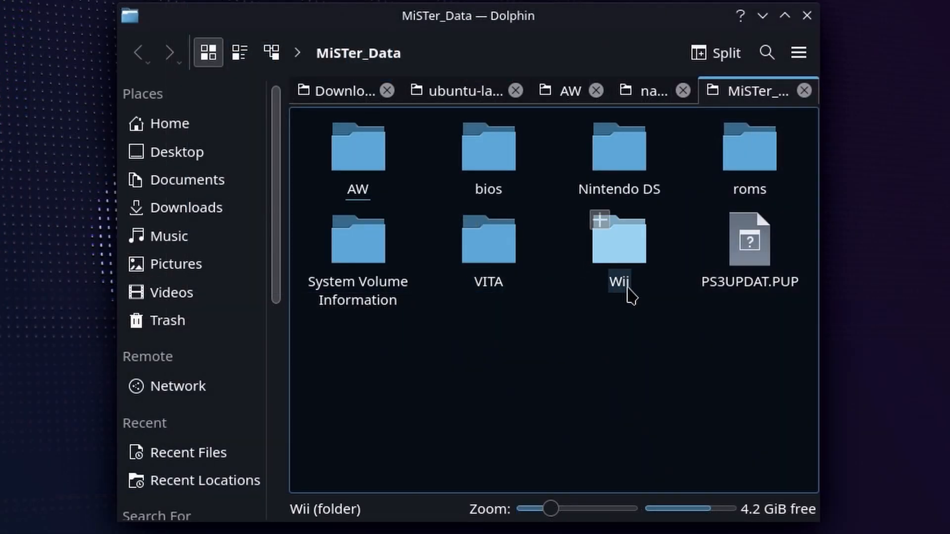
double_click(618, 236)
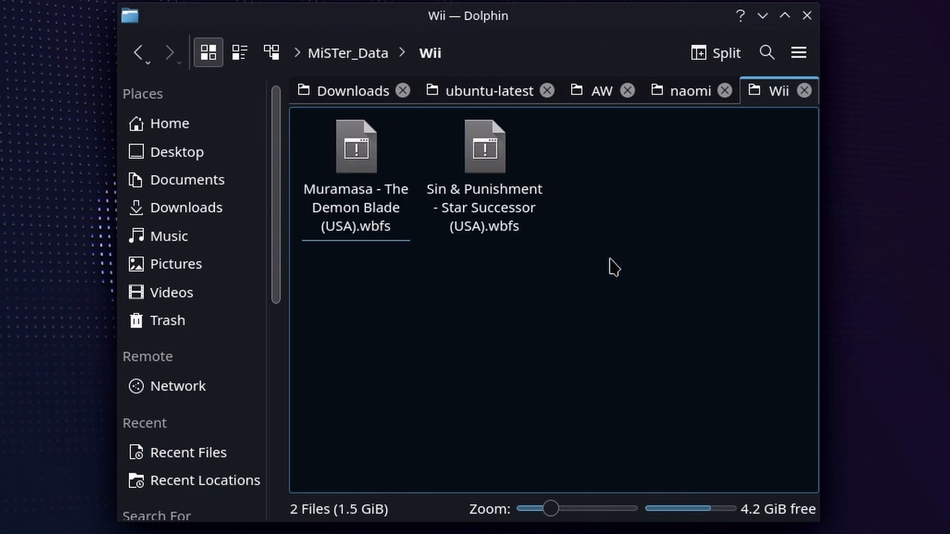
key(ctrl+a)
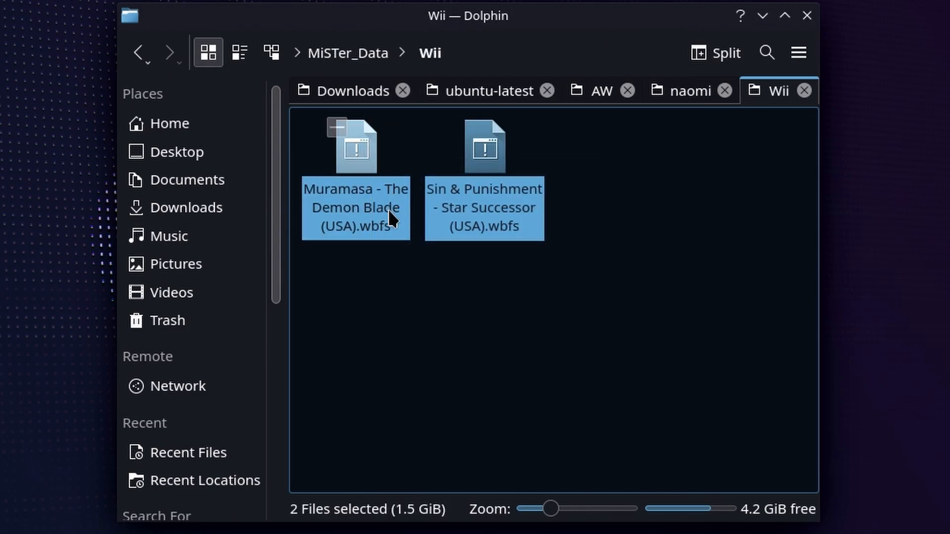
right_click(390, 218)
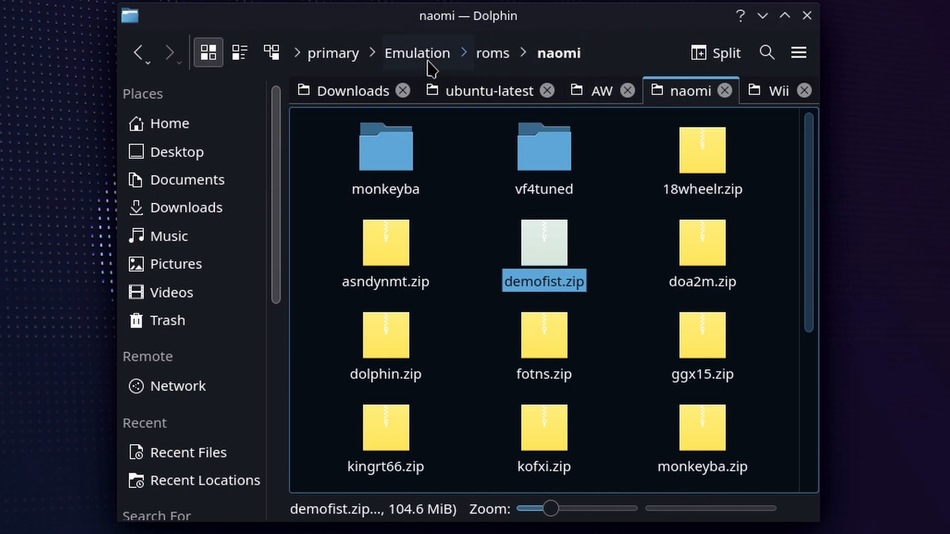
Navigate up to Emulation, peek into bios, then enter the roms folder.
click(417, 52)
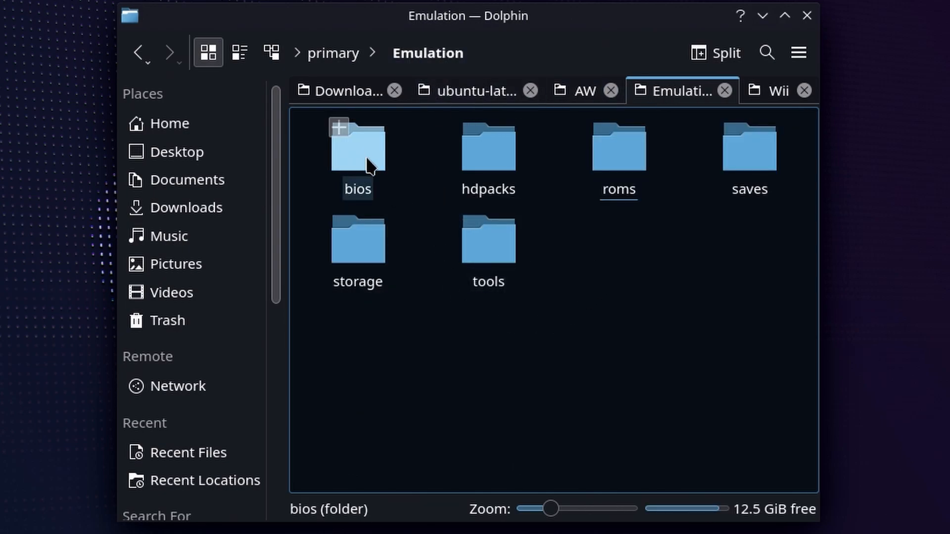
double_click(357, 147)
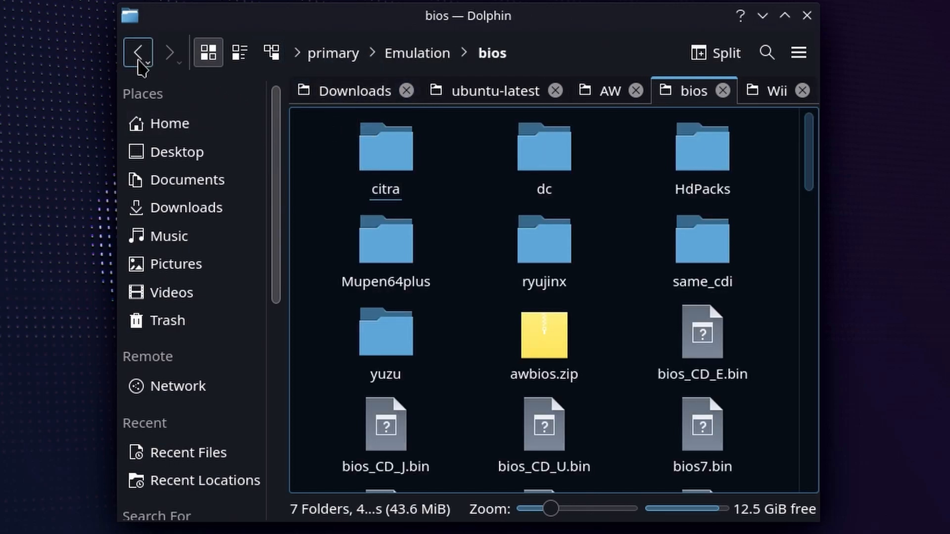
click(139, 53)
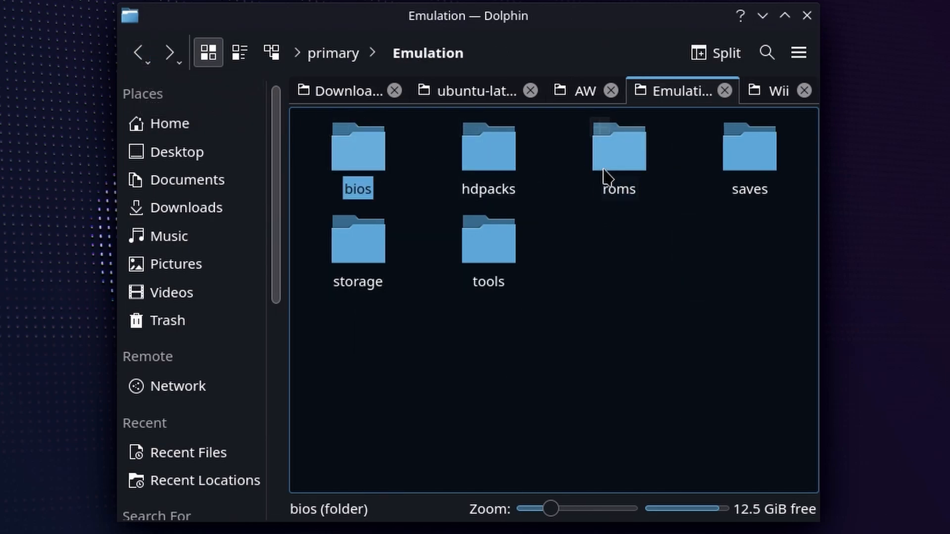
double_click(619, 145)
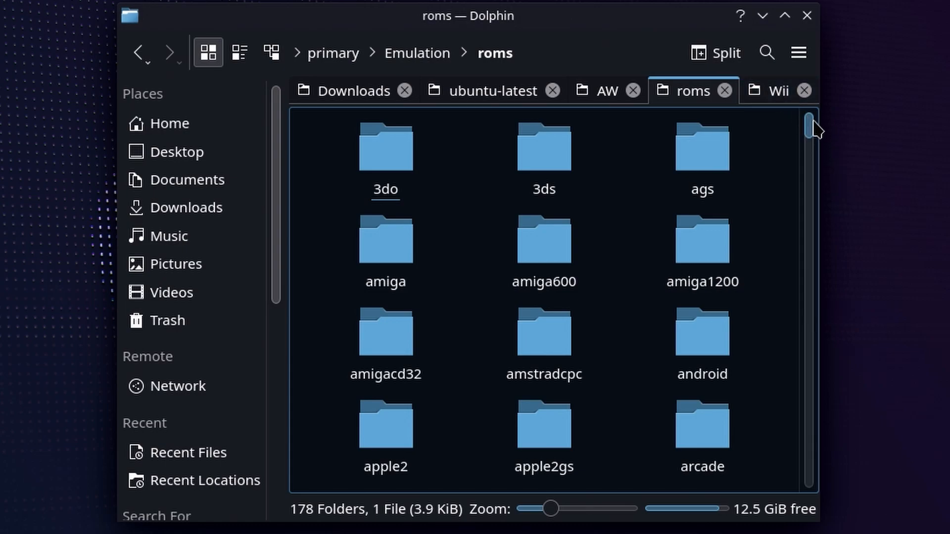
Scroll to the wii folder, open it and select systeminfo.txt.
scroll(down, 3)
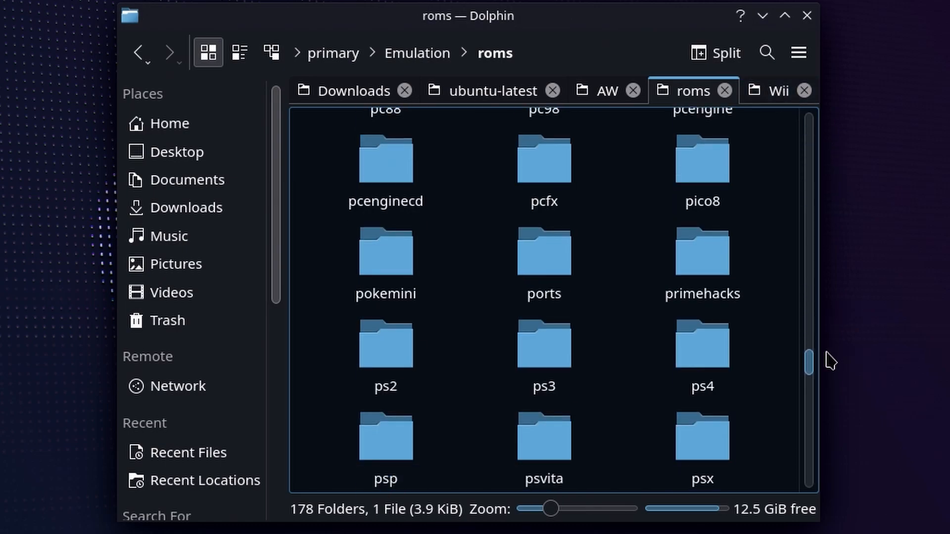
scroll(down, 3)
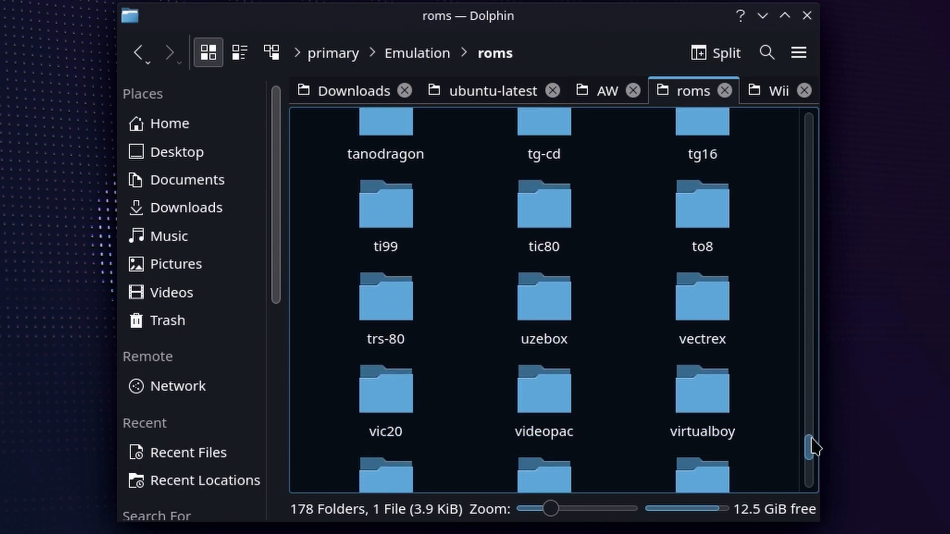
scroll(down, 3)
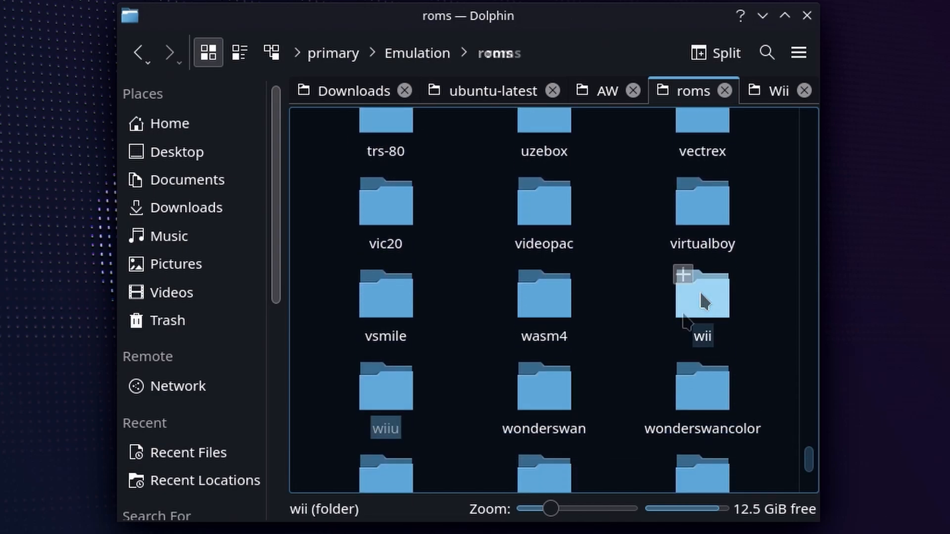
double_click(700, 294)
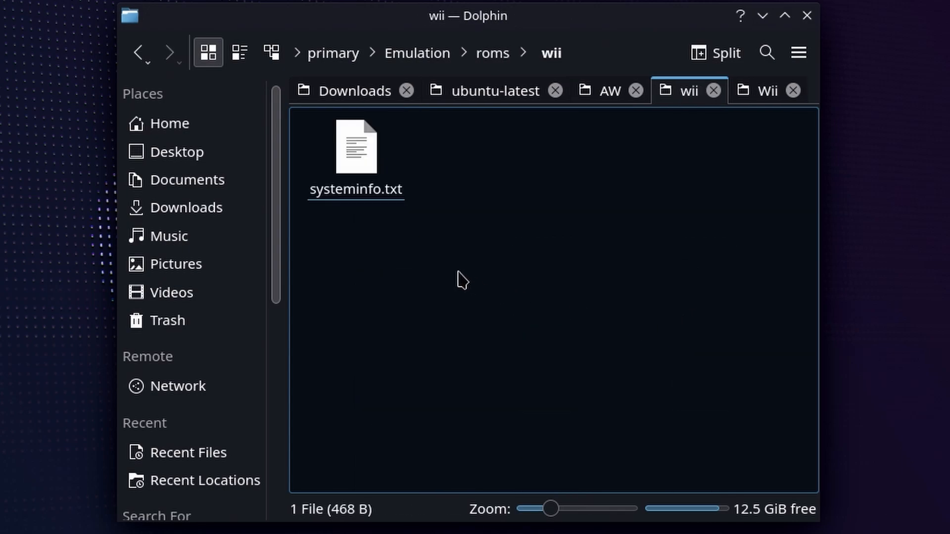
click(355, 146)
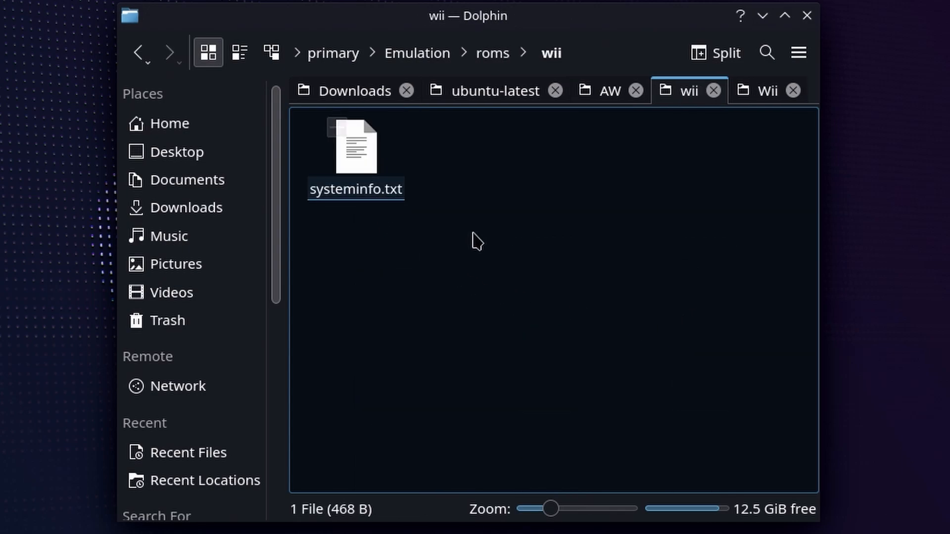
Check supported Wii extensions in systeminfo.txt, then paste the two copied games into the wii folder.
right_click(477, 241)
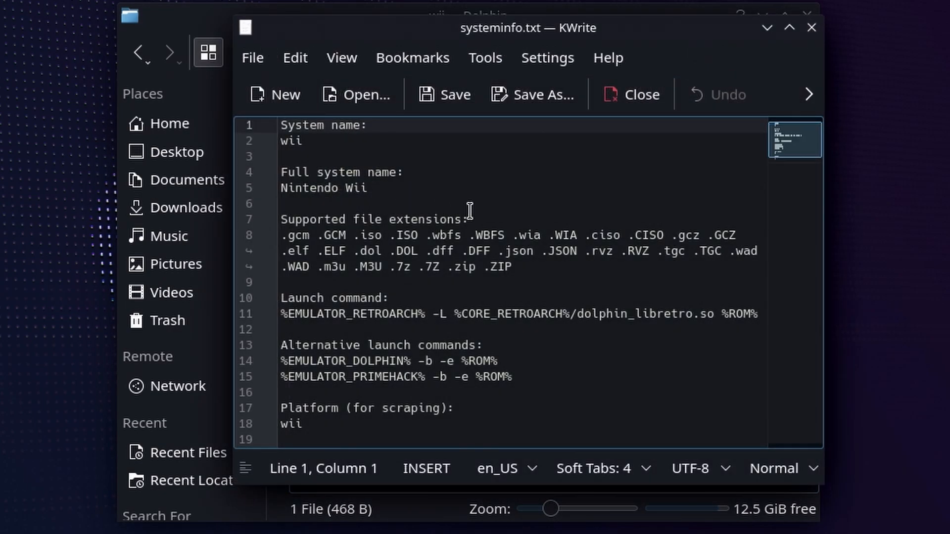
drag(441, 237, 511, 266)
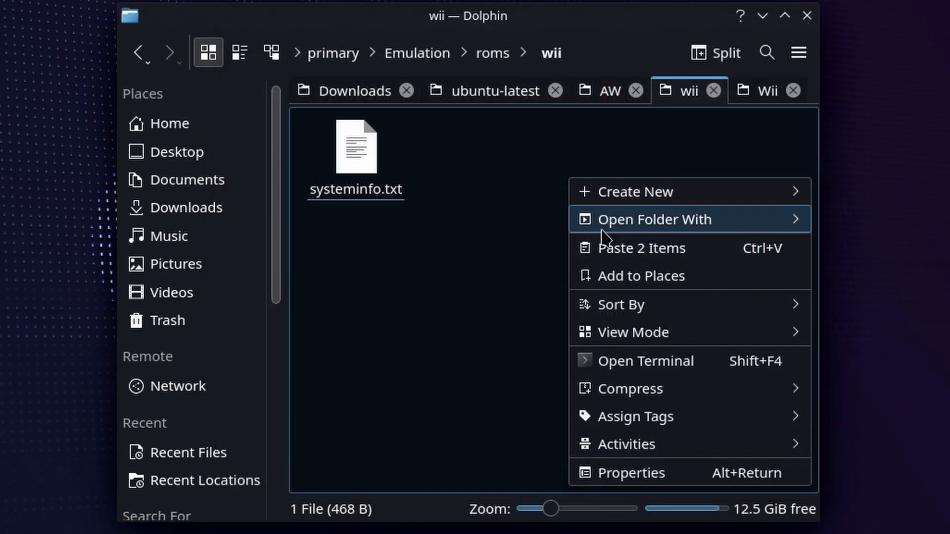
click(641, 247)
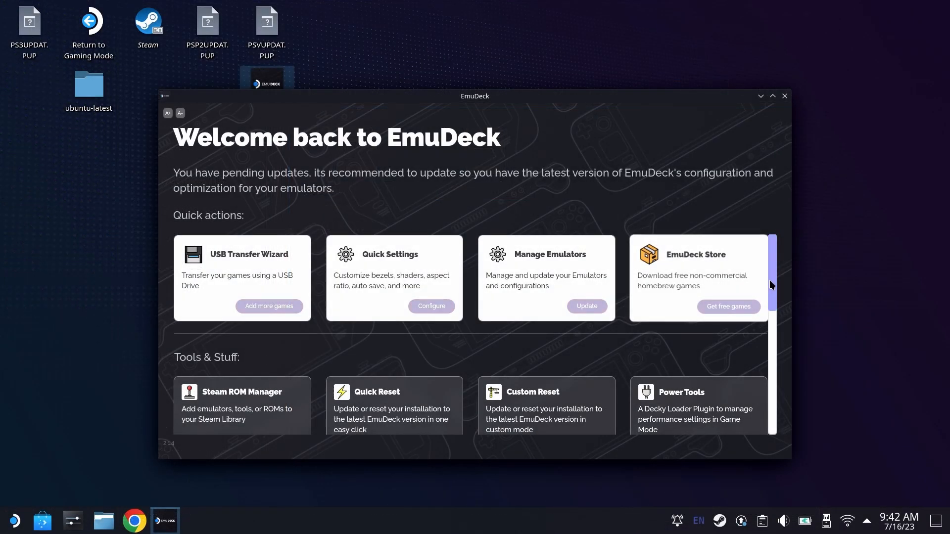
Launch Steam ROM Manager from Tools & Stuff, confirming the Steam exit prompt.
scroll(down, 3)
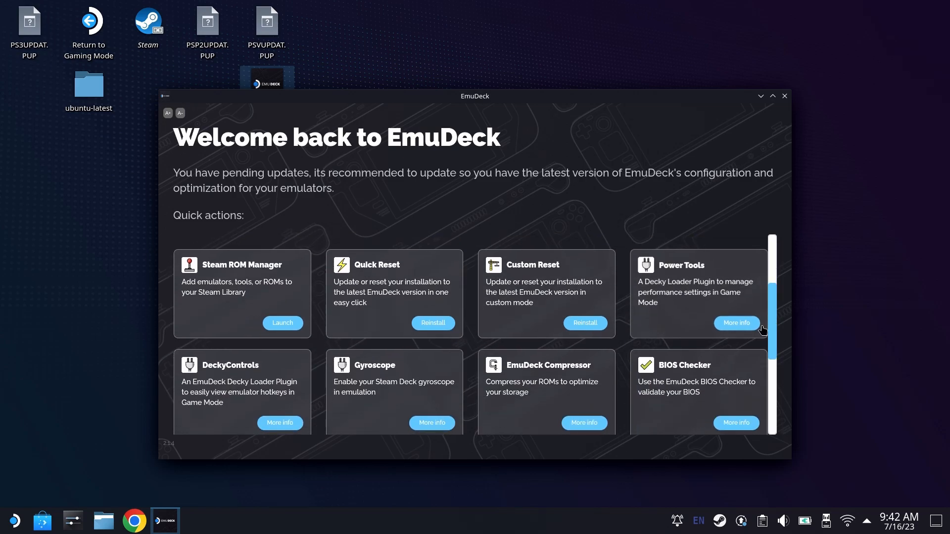
click(282, 323)
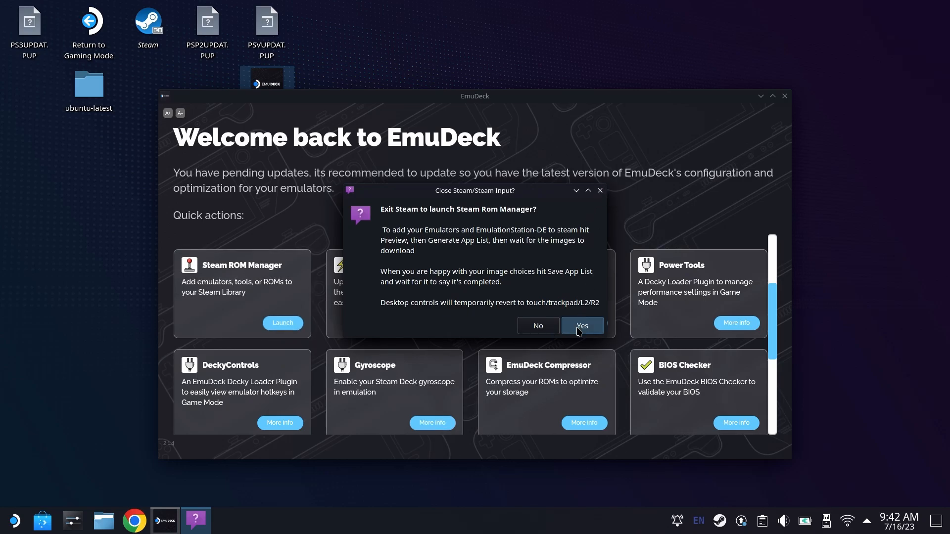
click(581, 325)
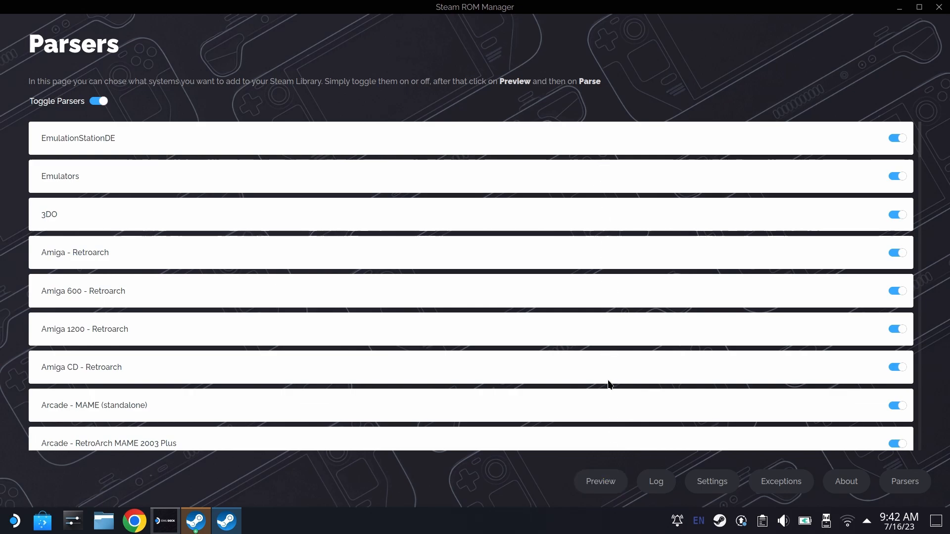
Preview and parse the ROM library, then filter the results to the Wii category.
click(601, 481)
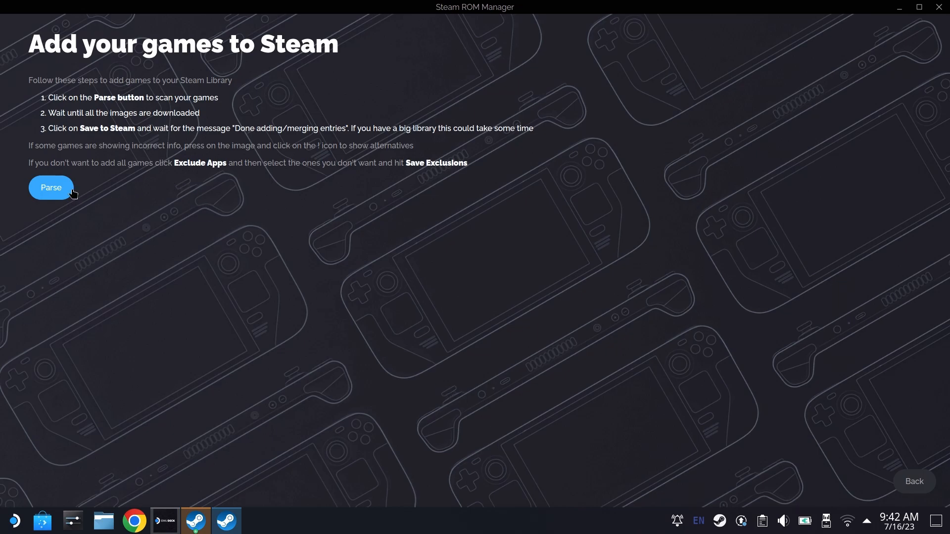
click(50, 187)
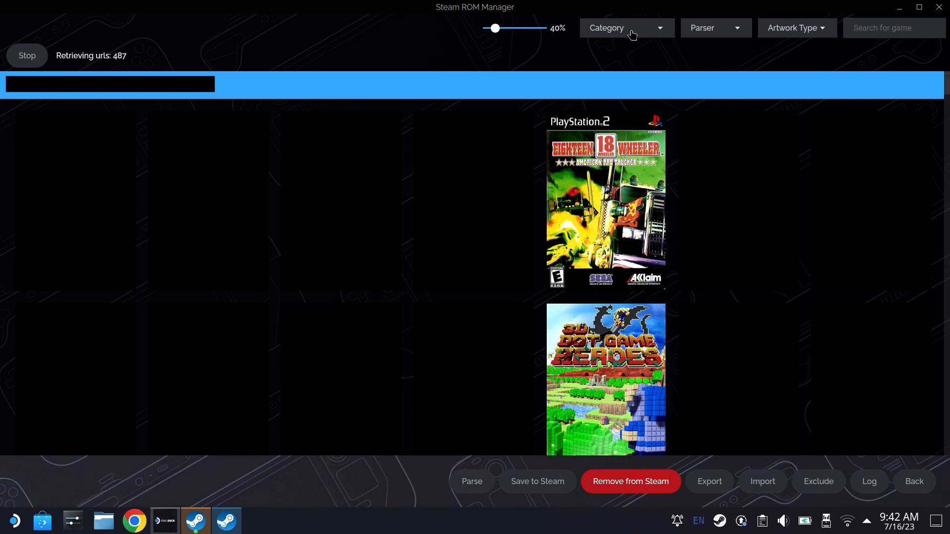
click(626, 28)
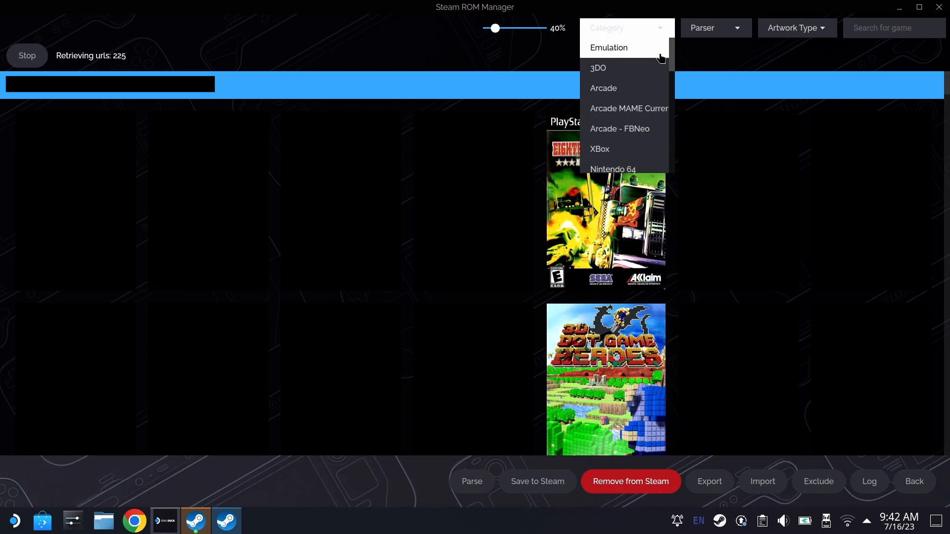
scroll(down, 3)
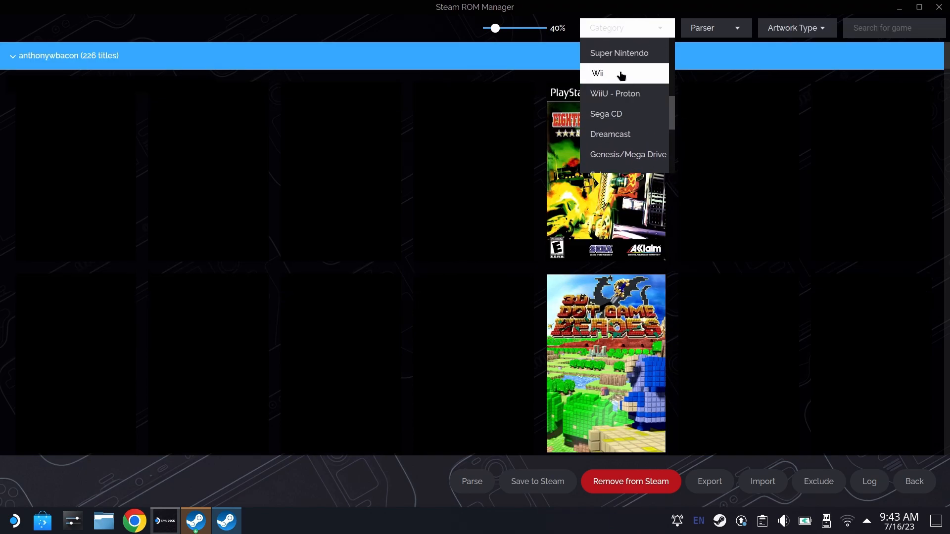
click(598, 73)
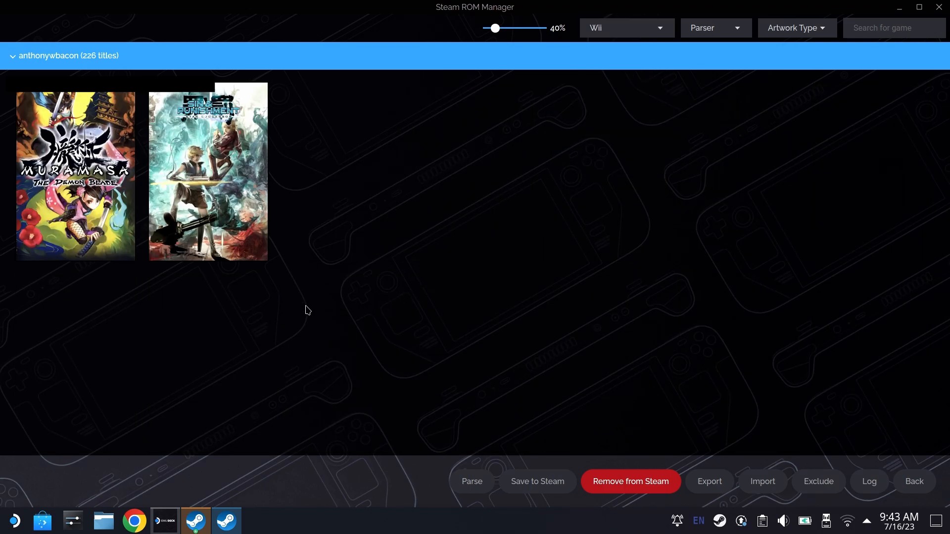
mouse_move(207, 172)
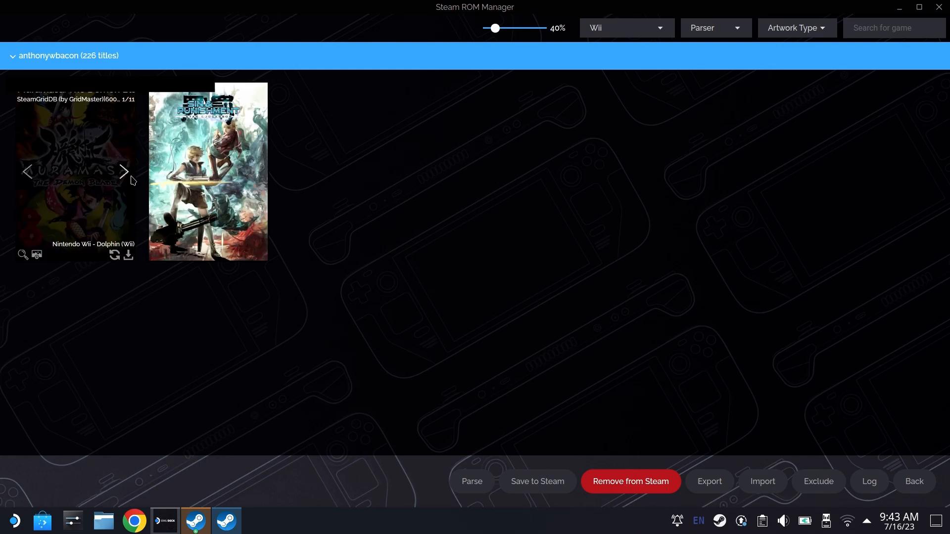
Cycle to alternative Muramasa cover art and save the Wii games to Steam.
click(123, 171)
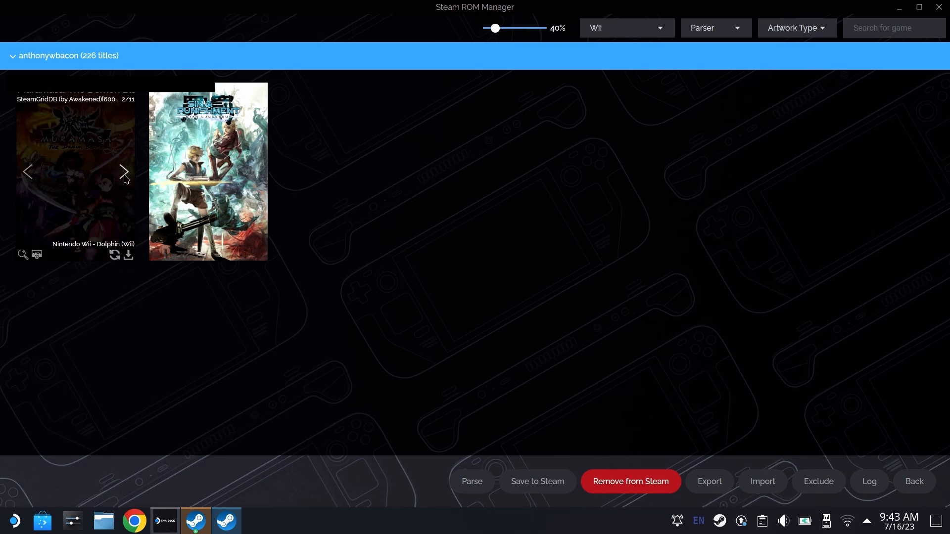
click(124, 171)
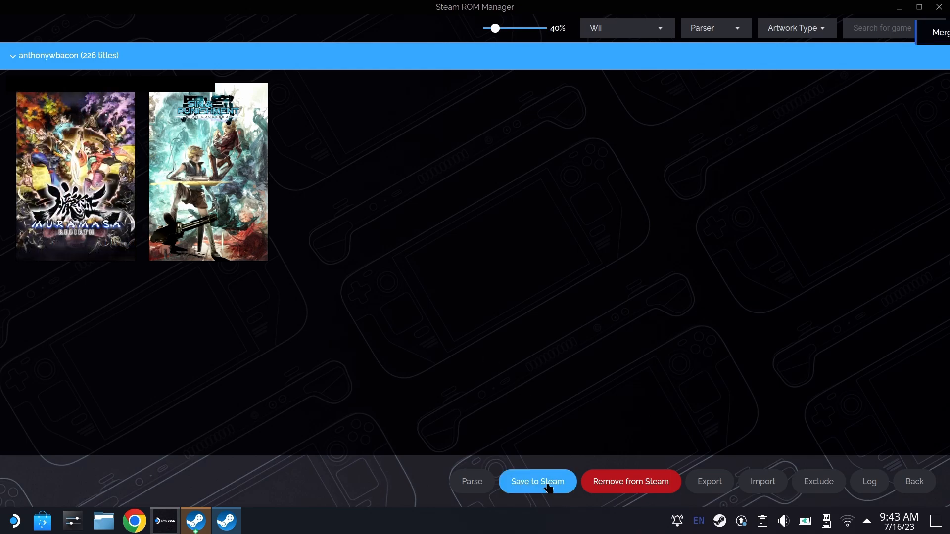
click(536, 481)
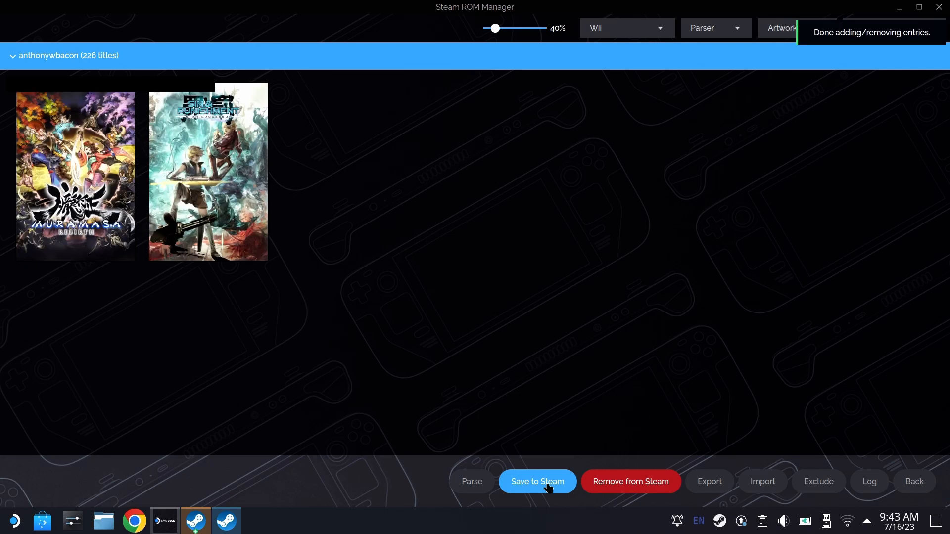
click(536, 481)
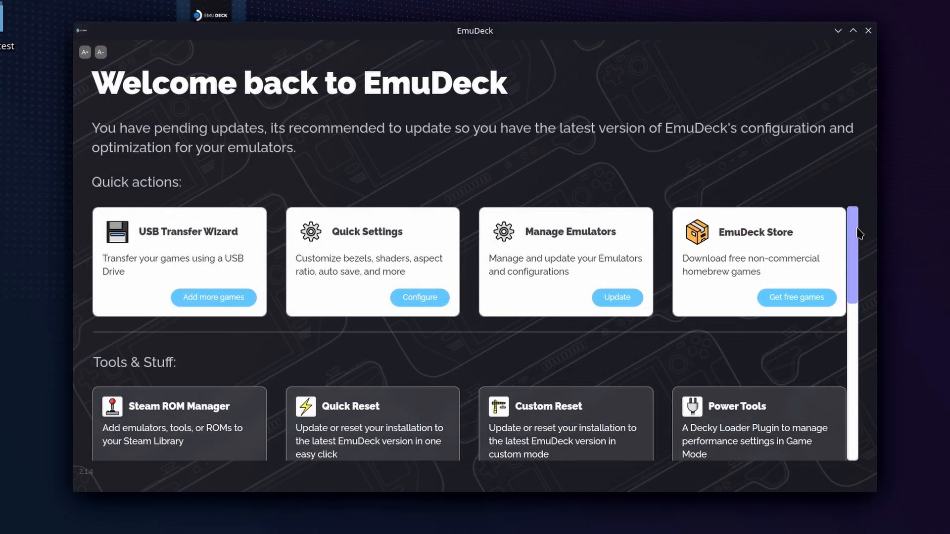
Open the Gyroscope (SteamDeckGyroDSU) setup and enter the sudo password to install it.
scroll(down, 3)
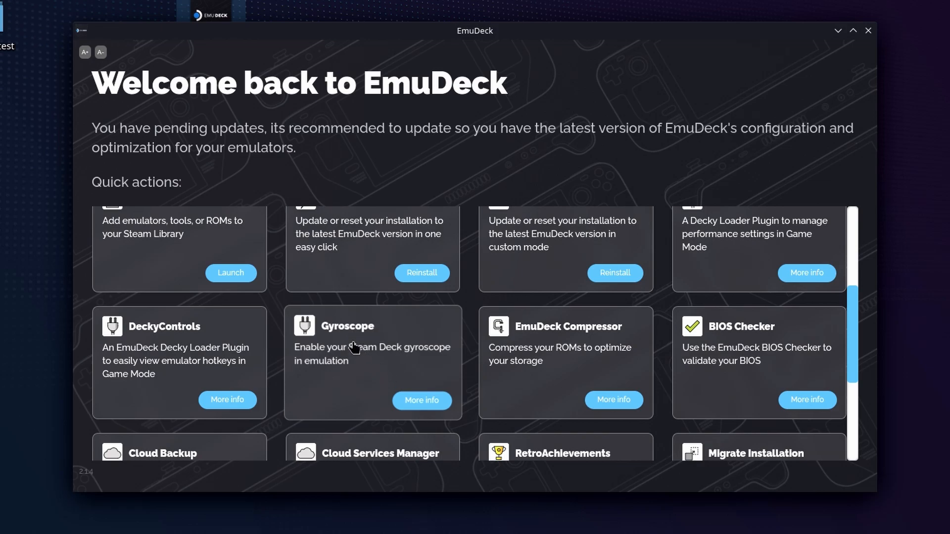
click(422, 400)
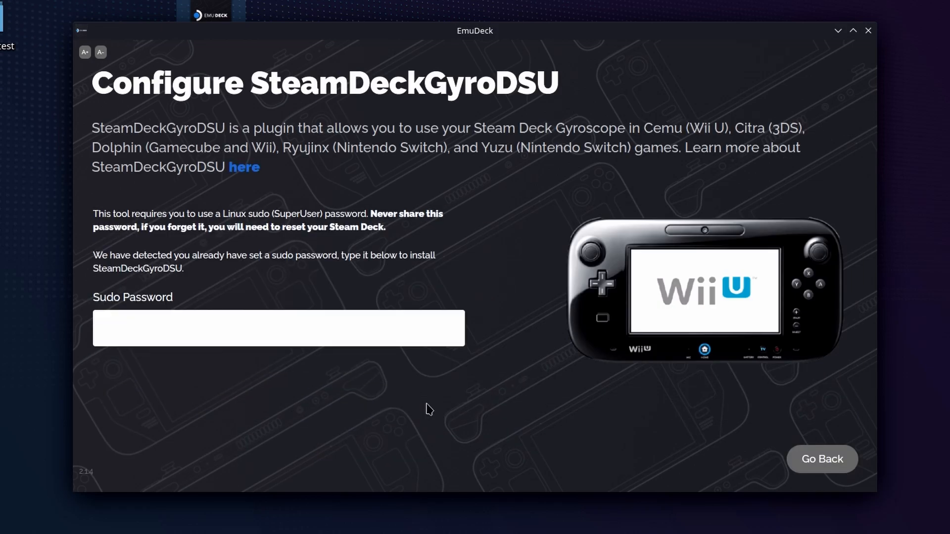
mouse_move(247, 226)
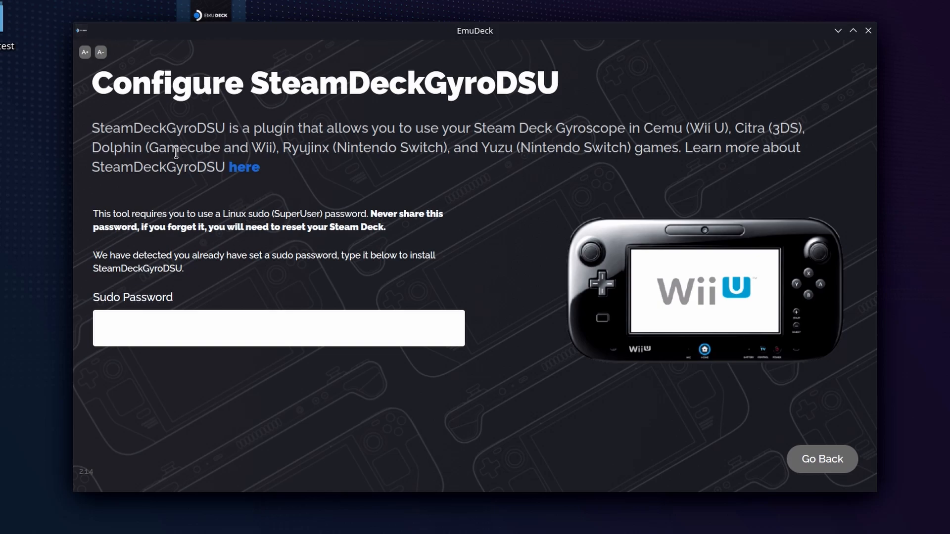
drag(93, 127, 143, 148)
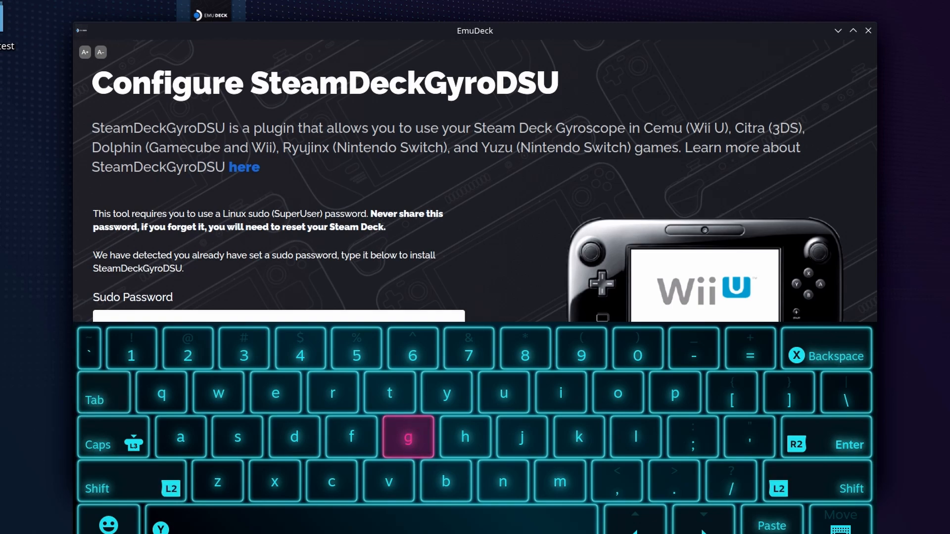
click(243, 347)
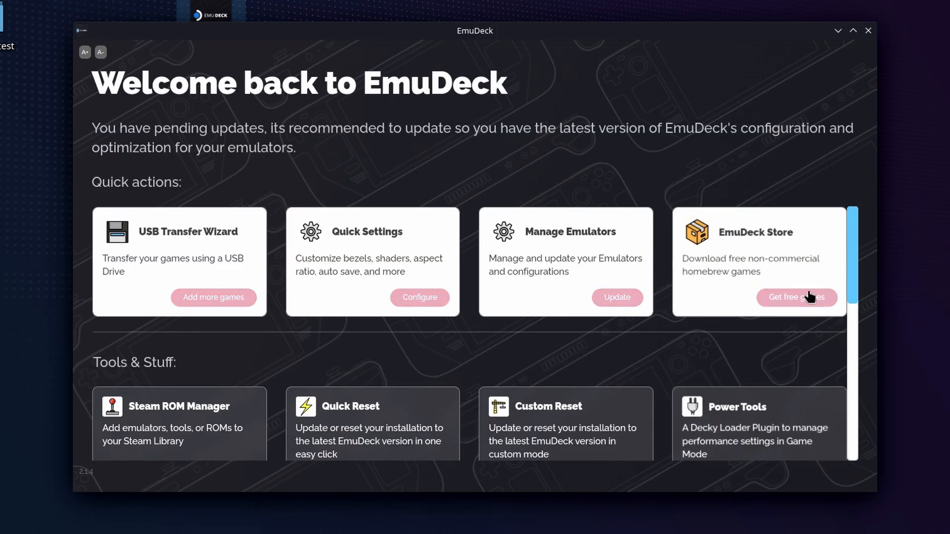
Reach the Power Tools card's More info page and highlight its CPU/GPU plugin description.
scroll(down, 3)
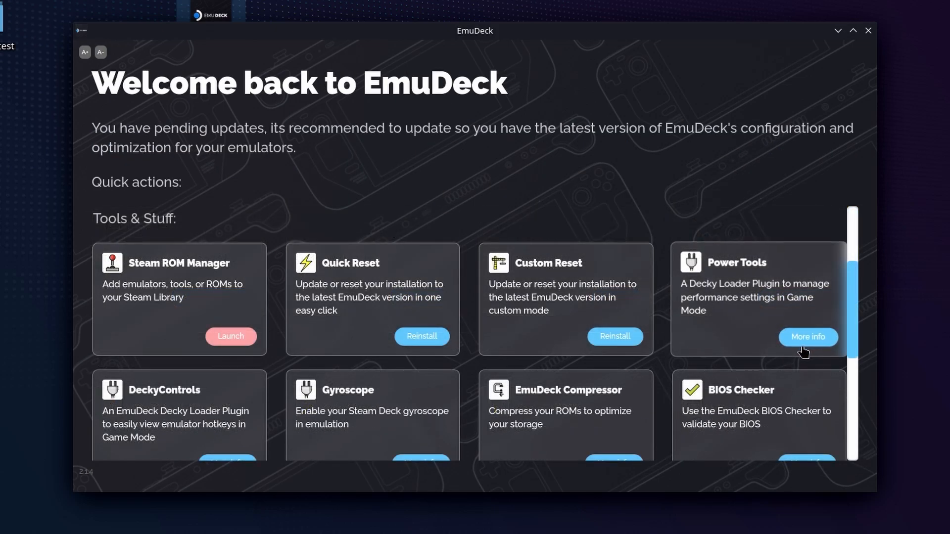
click(808, 337)
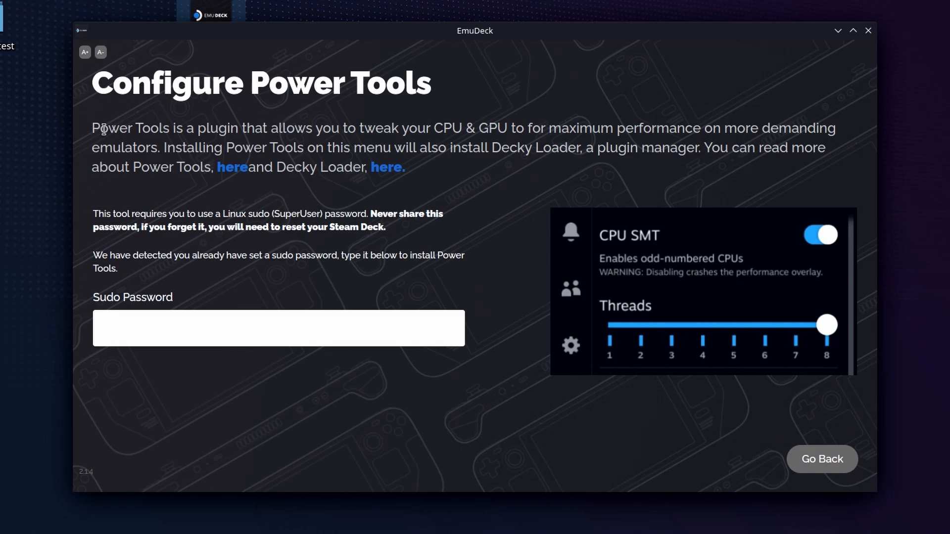
mouse_move(85, 126)
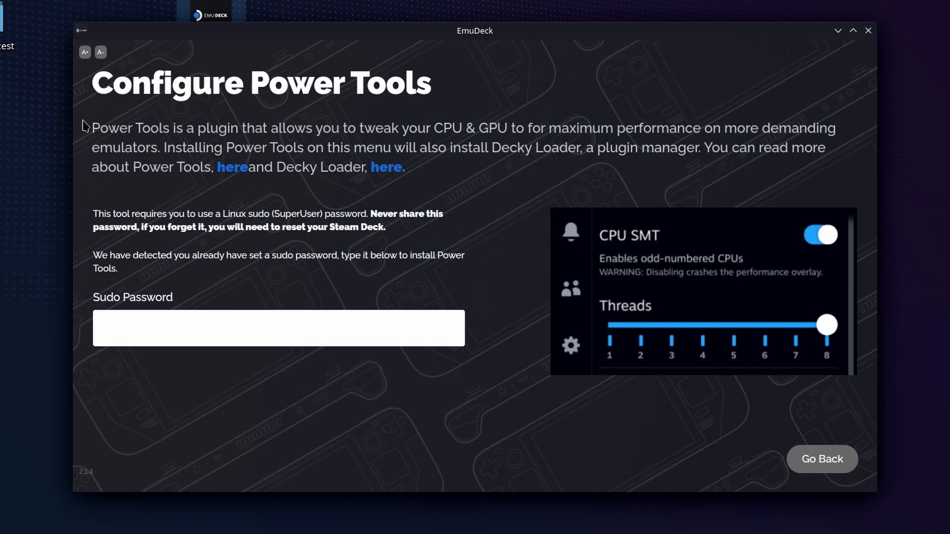
drag(91, 127, 405, 167)
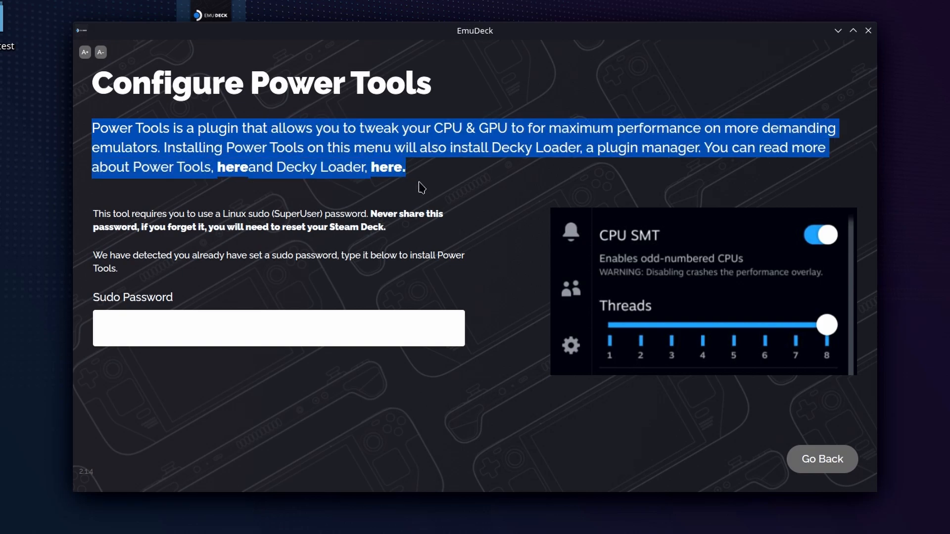
mouse_move(496, 422)
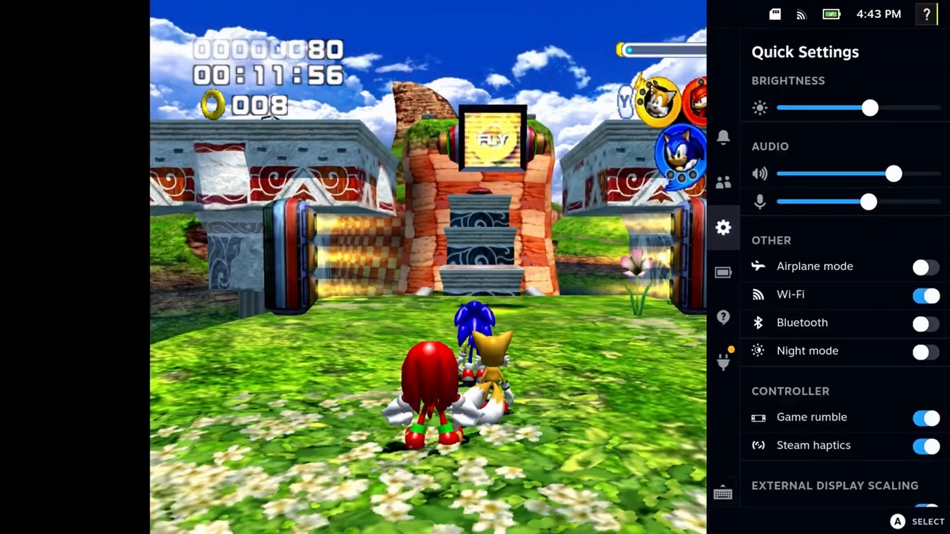
Show the Decky PowerTools panel from Quick Settings while the game keeps running.
click(722, 362)
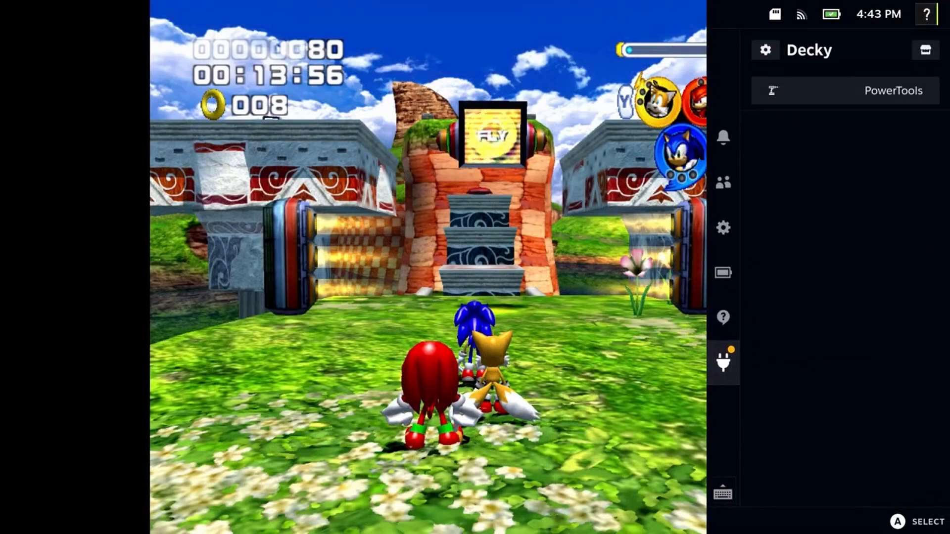
click(892, 90)
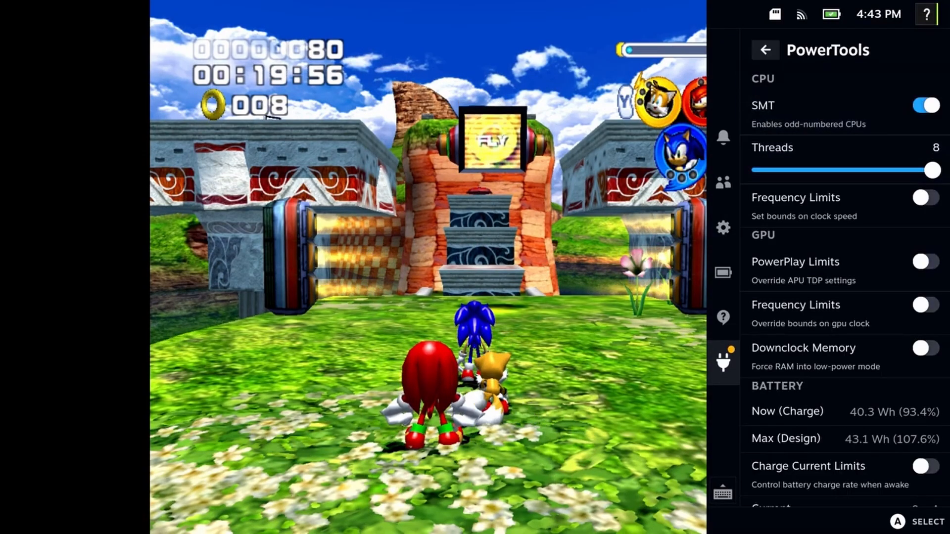
drag(932, 171, 834, 171)
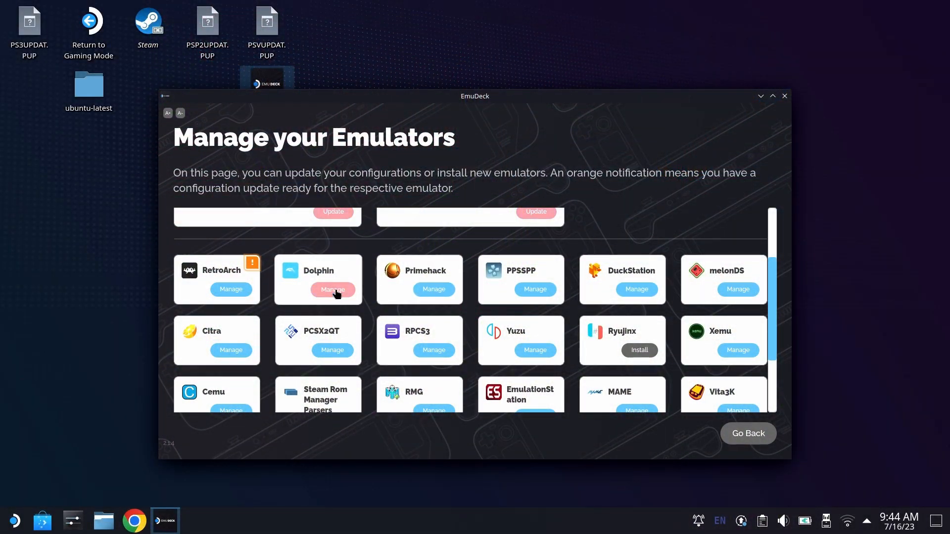
Manage the Dolphin card to reach its hotkey table and reset/reinstall/uninstall options.
click(332, 290)
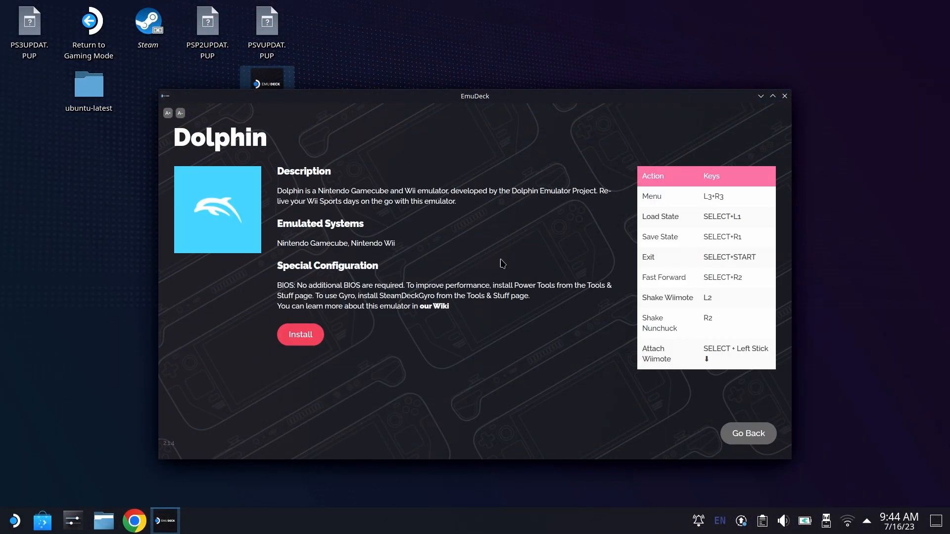
click(300, 335)
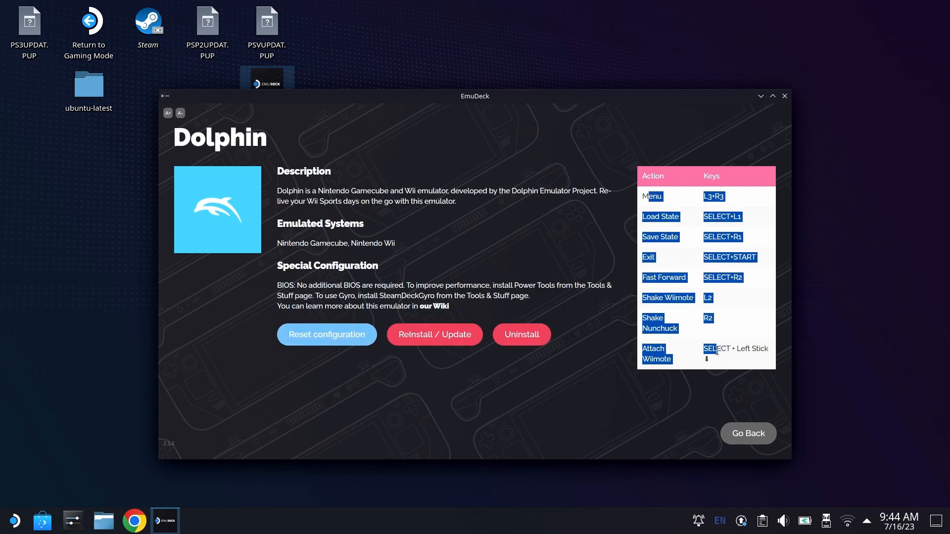
mouse_move(688, 392)
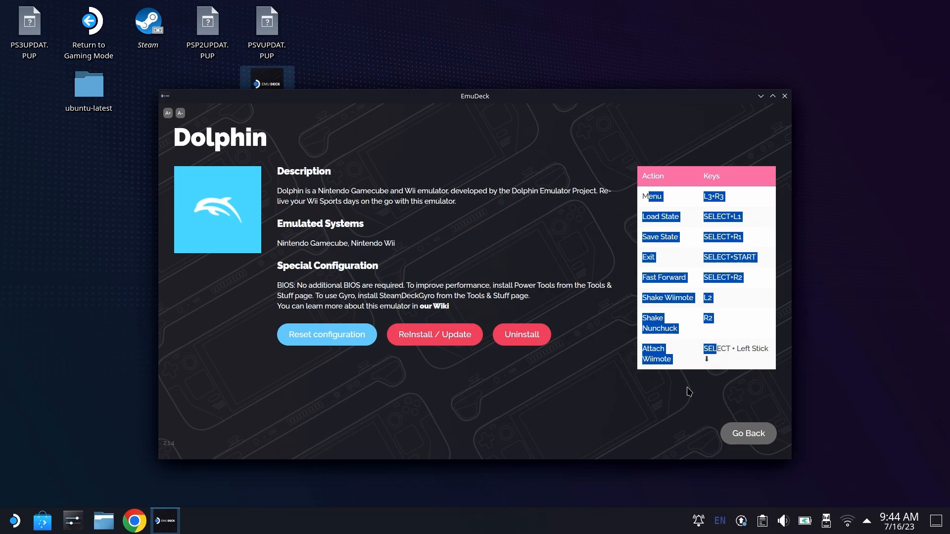
mouse_move(779, 127)
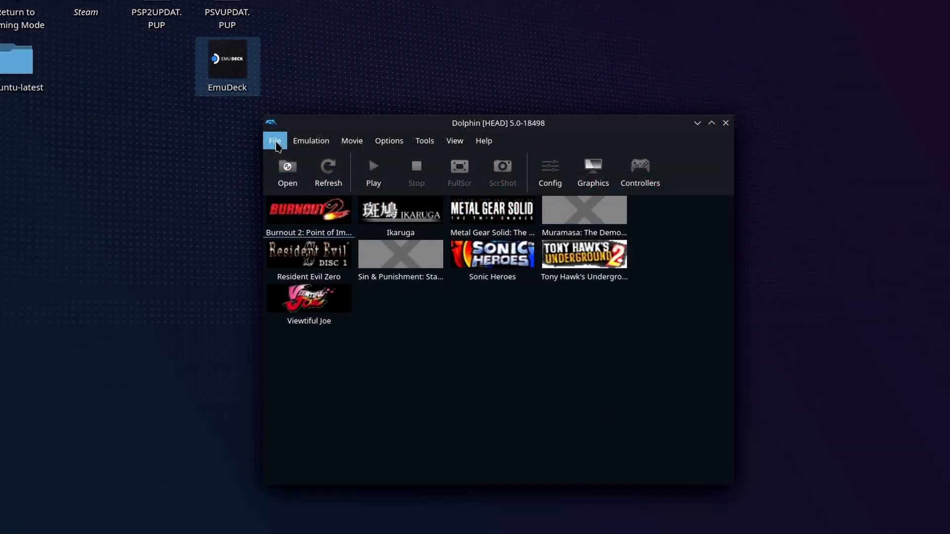
Reach the Wii page of Dolphin's Configuration via the Options menu.
click(310, 140)
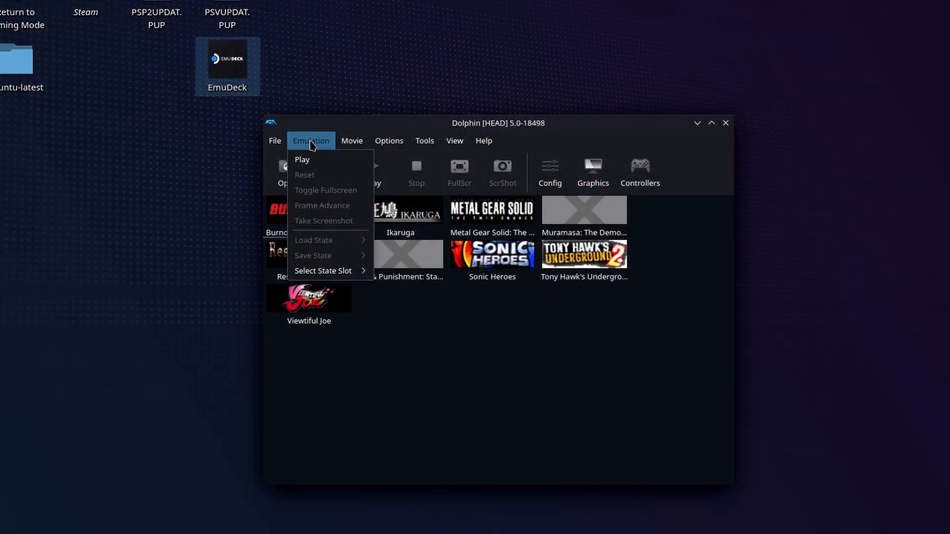
click(388, 140)
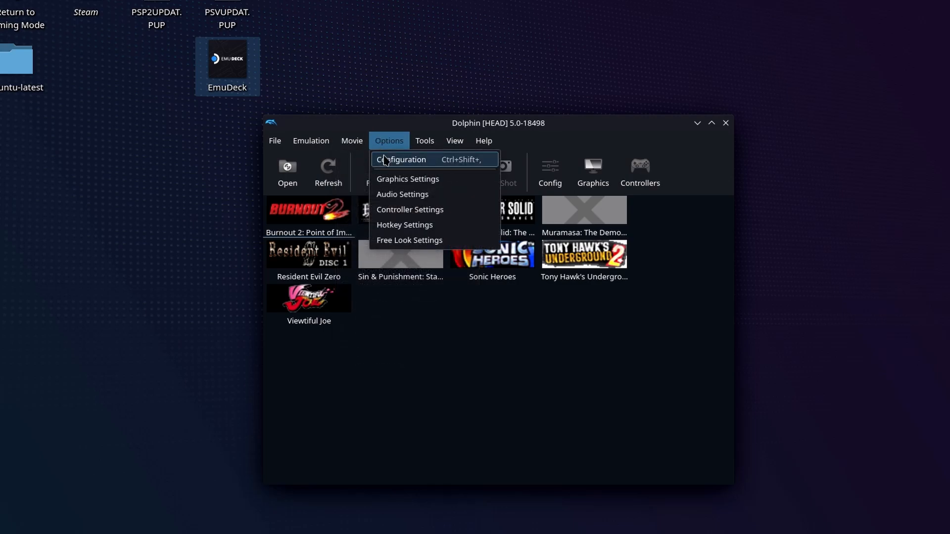
click(401, 160)
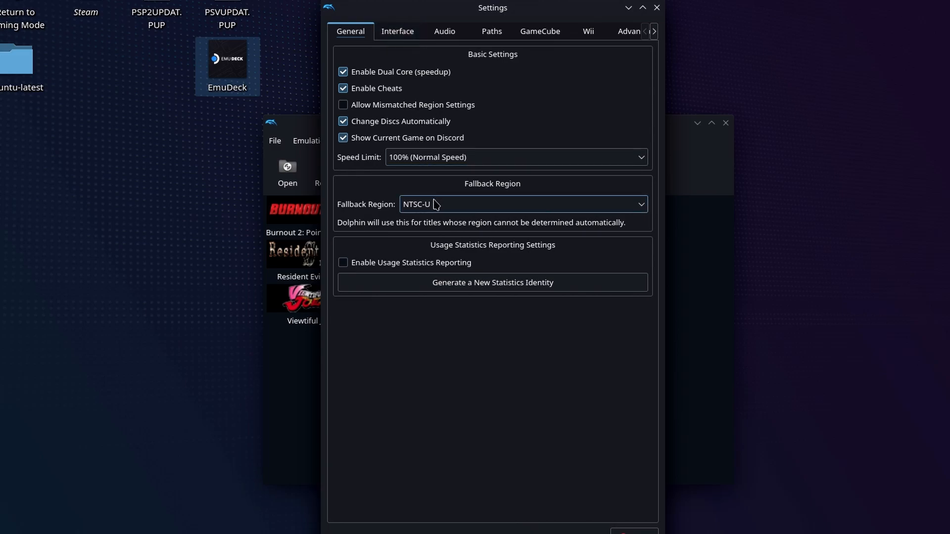
mouse_move(433, 91)
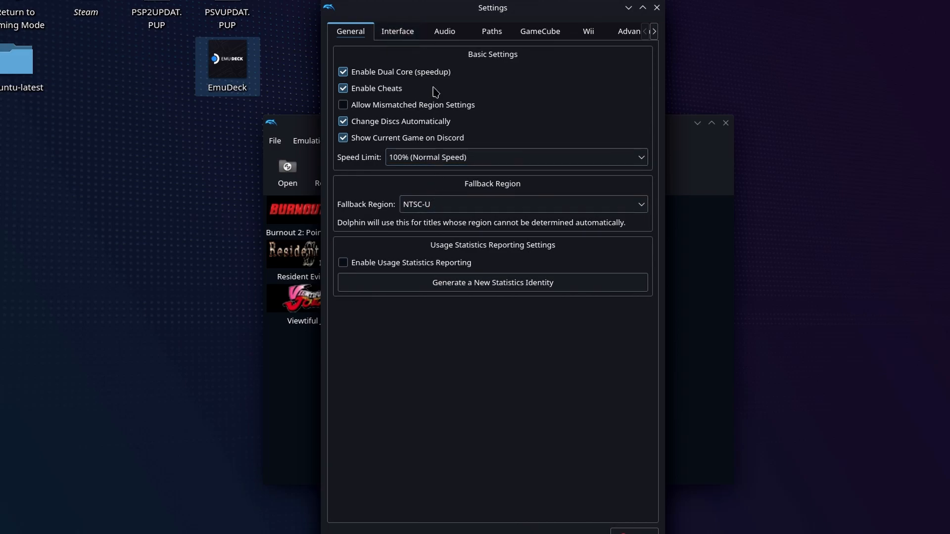
click(538, 30)
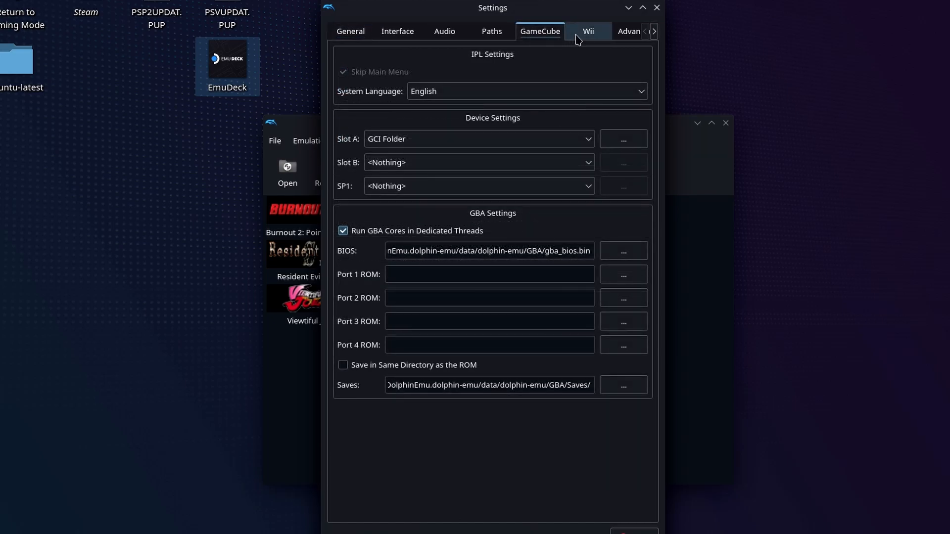
click(586, 30)
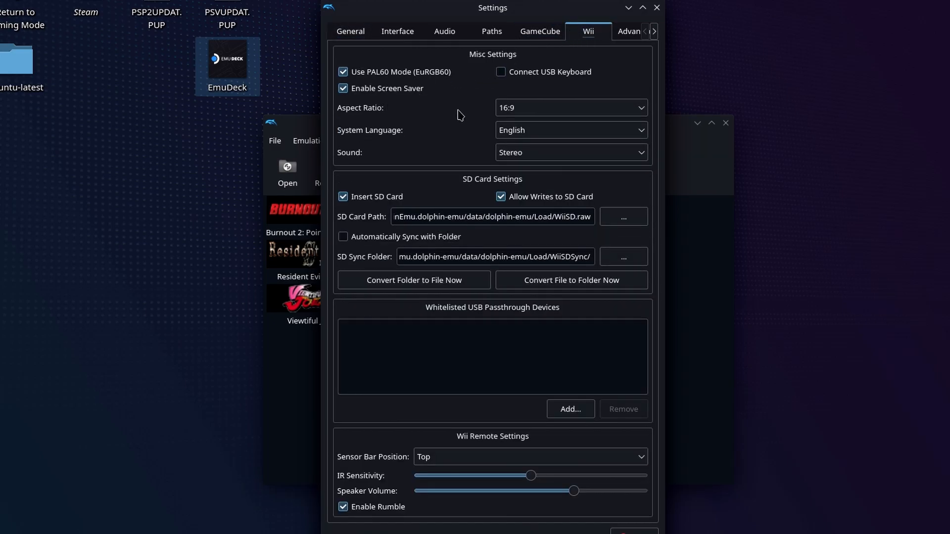
Set the Wii Aspect Ratio to 4:3 and the Sensor Bar Position to Bottom.
click(570, 106)
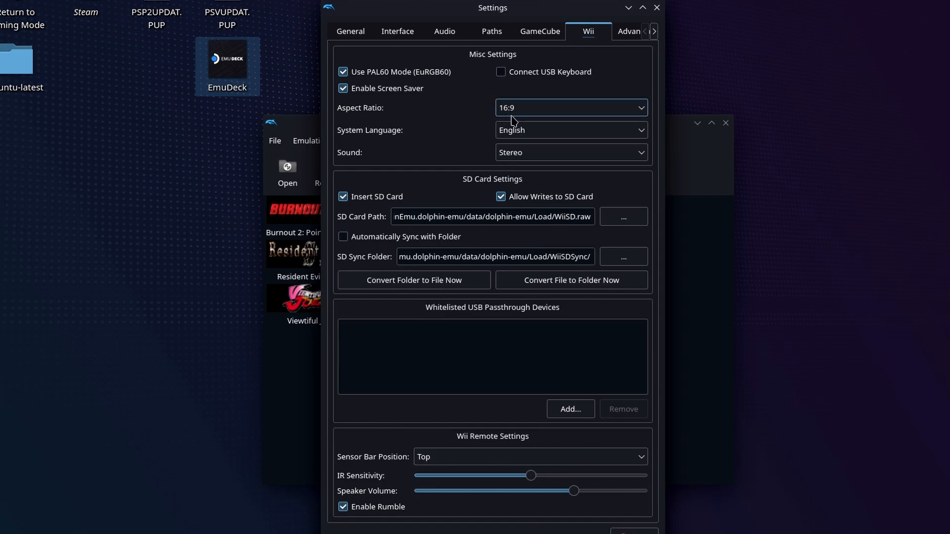
click(570, 107)
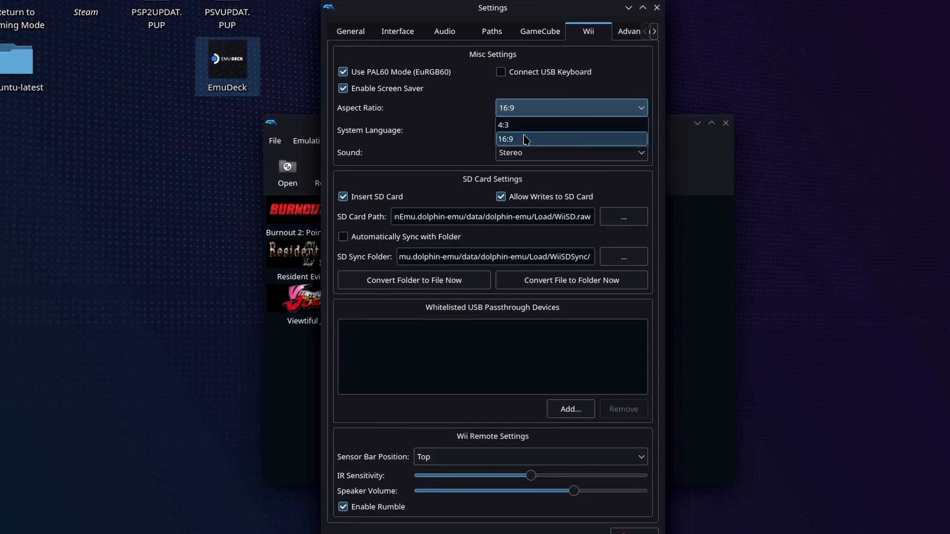
click(504, 124)
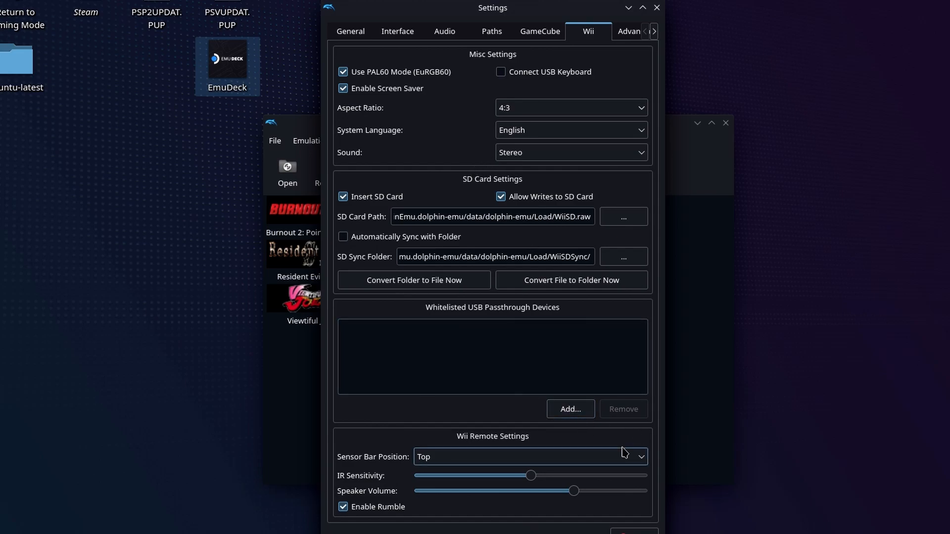
mouse_move(616, 459)
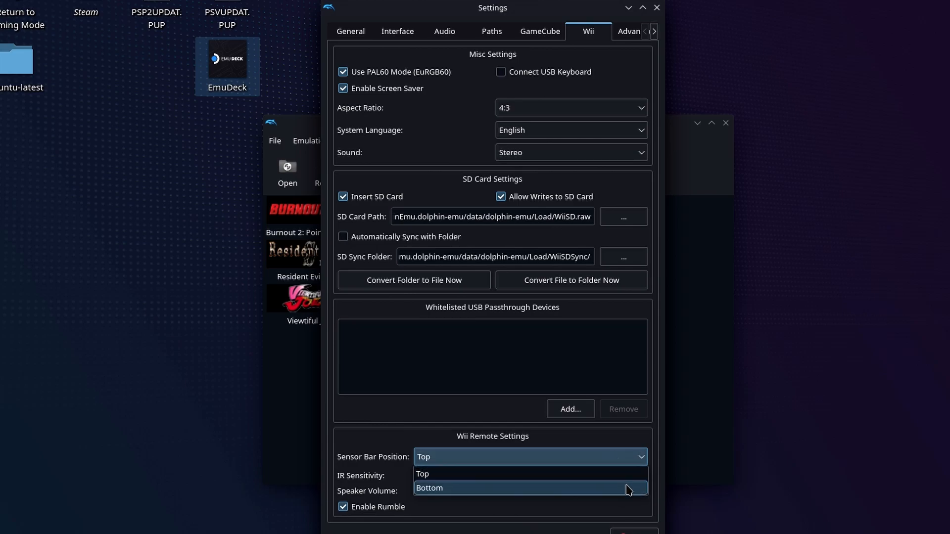
click(422, 474)
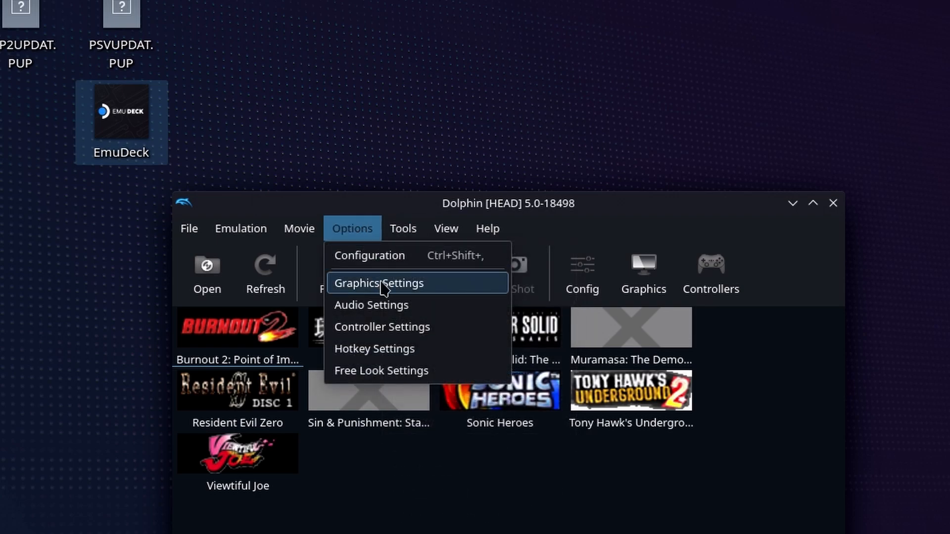
Set the Graphics General aspect ratio to Force 4:3.
click(379, 283)
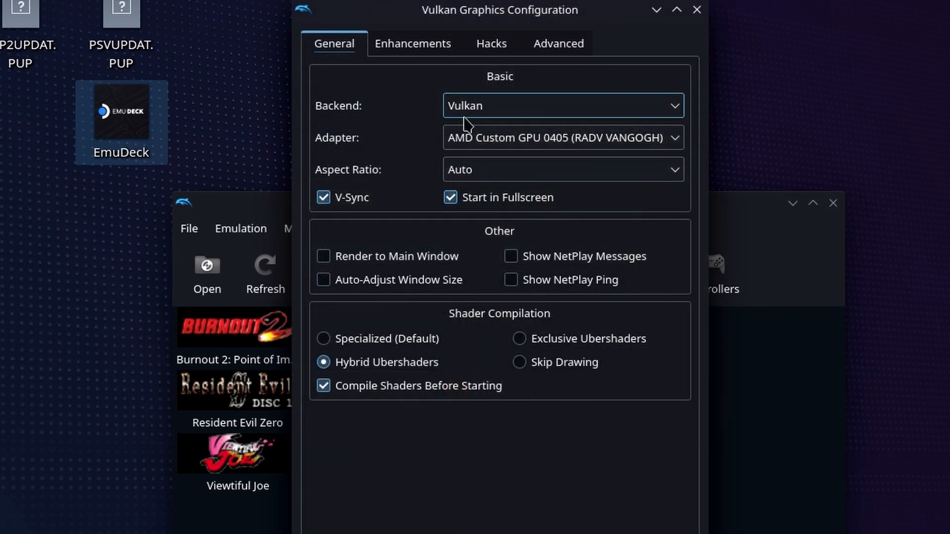
click(560, 169)
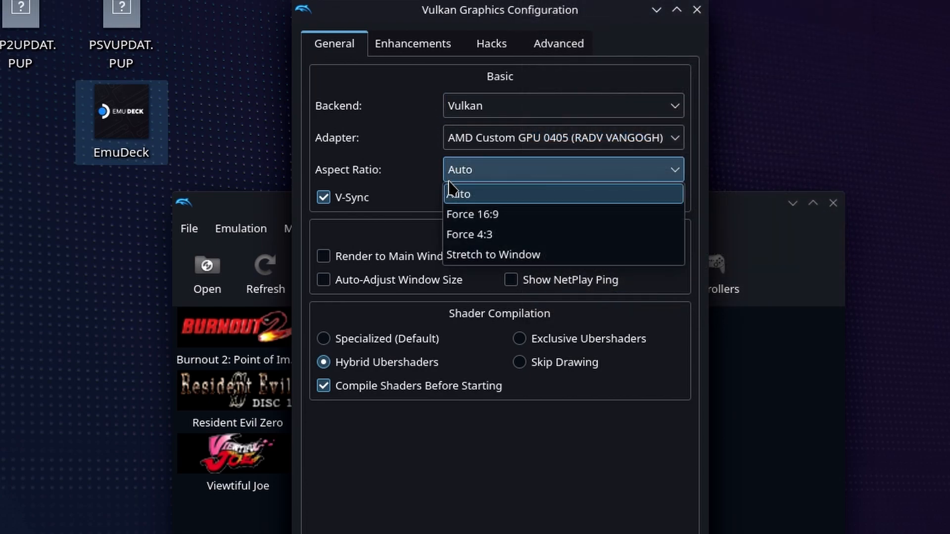
click(469, 234)
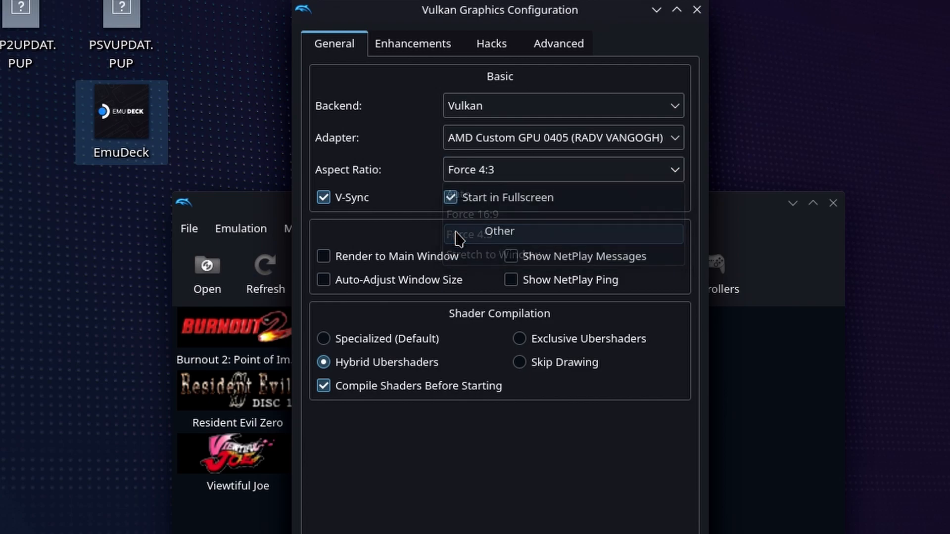
click(466, 234)
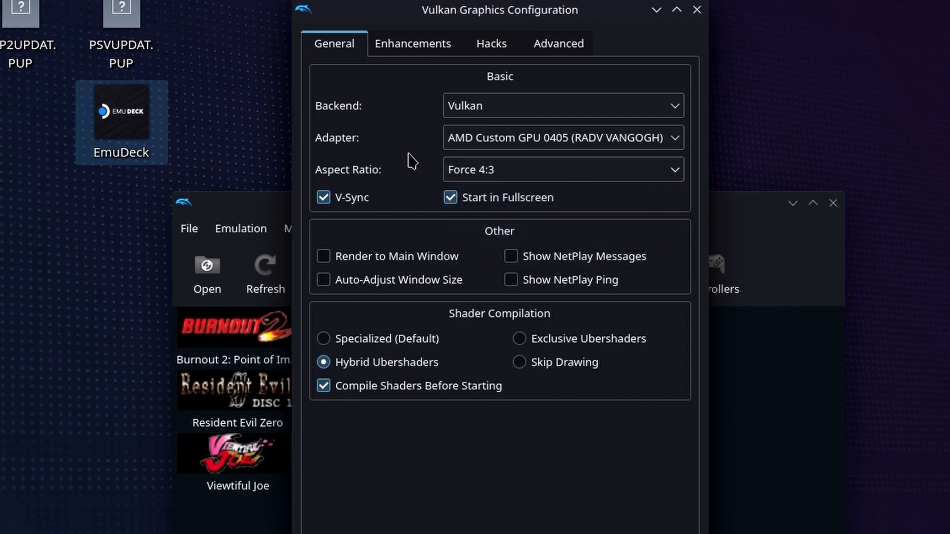
click(413, 43)
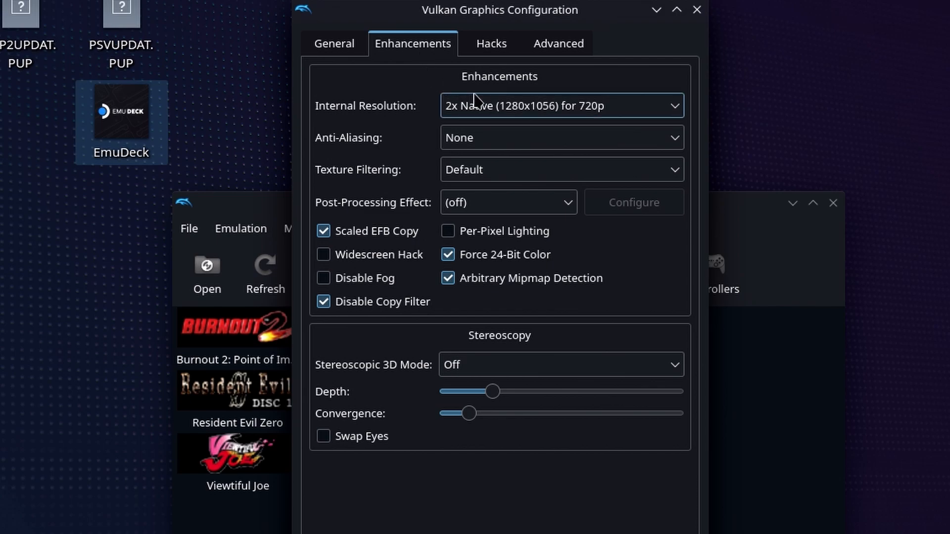
Check Internal Resolution (2x Native) and Anti-Aliasing (none) unchanged, then view the Hacks and Advanced pages.
click(560, 106)
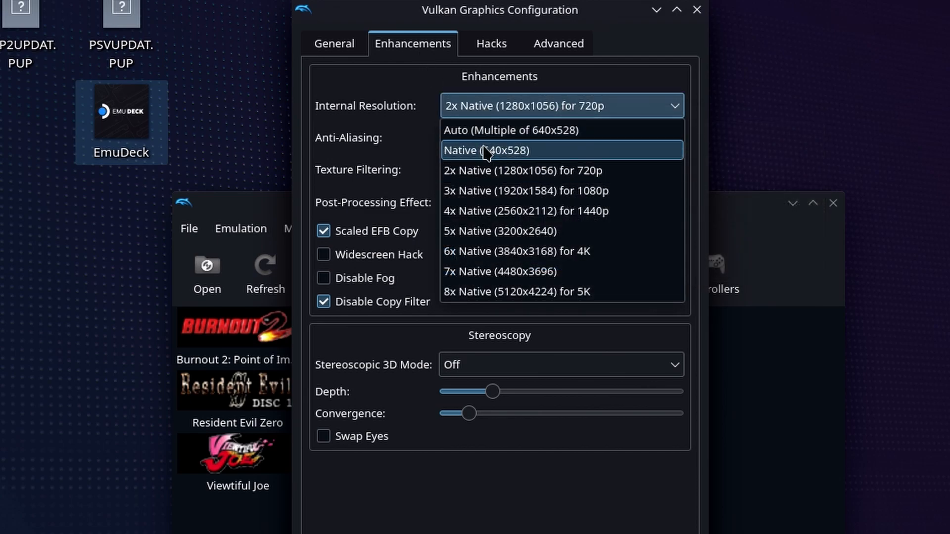
mouse_move(510, 211)
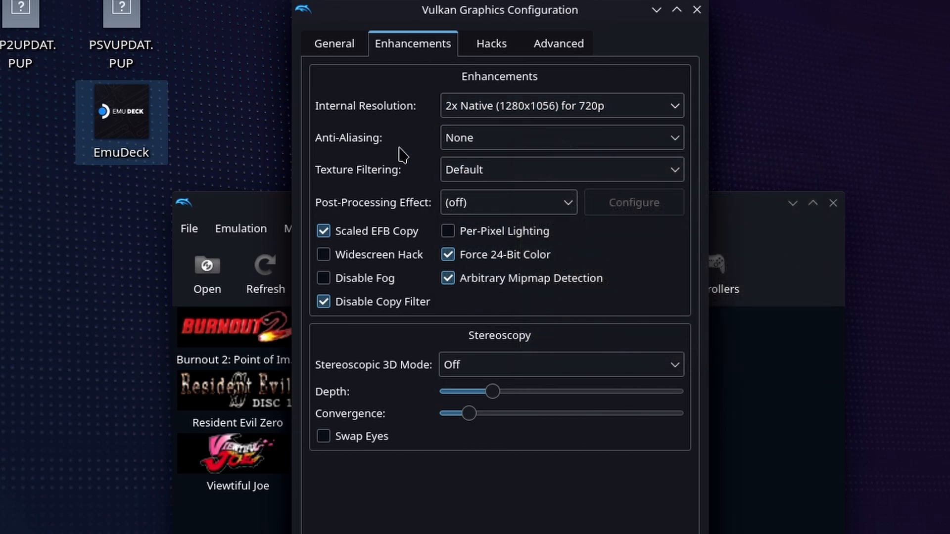
click(560, 137)
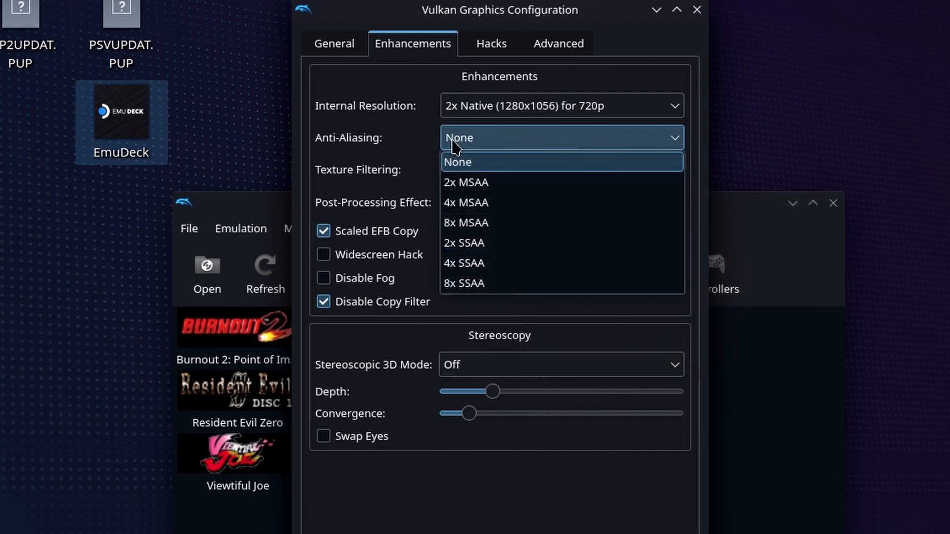
mouse_move(426, 120)
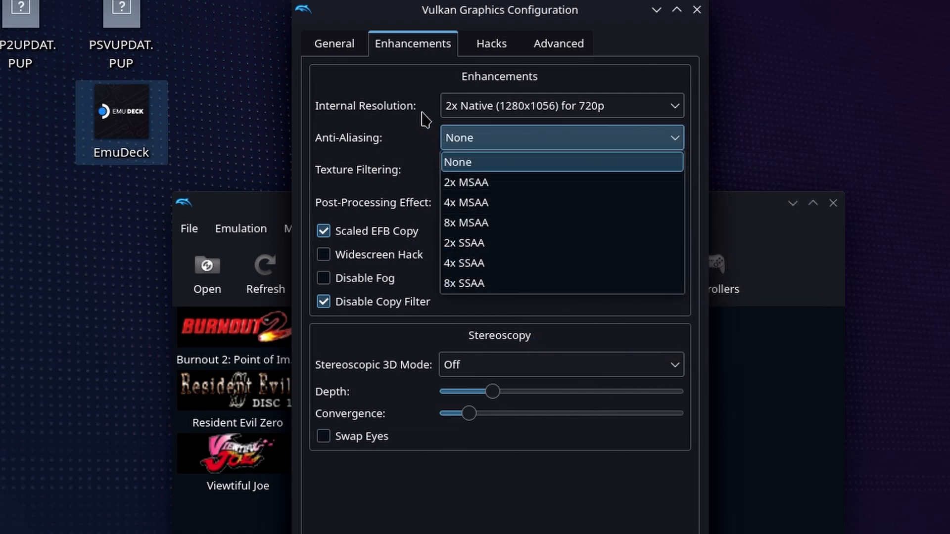
mouse_move(415, 129)
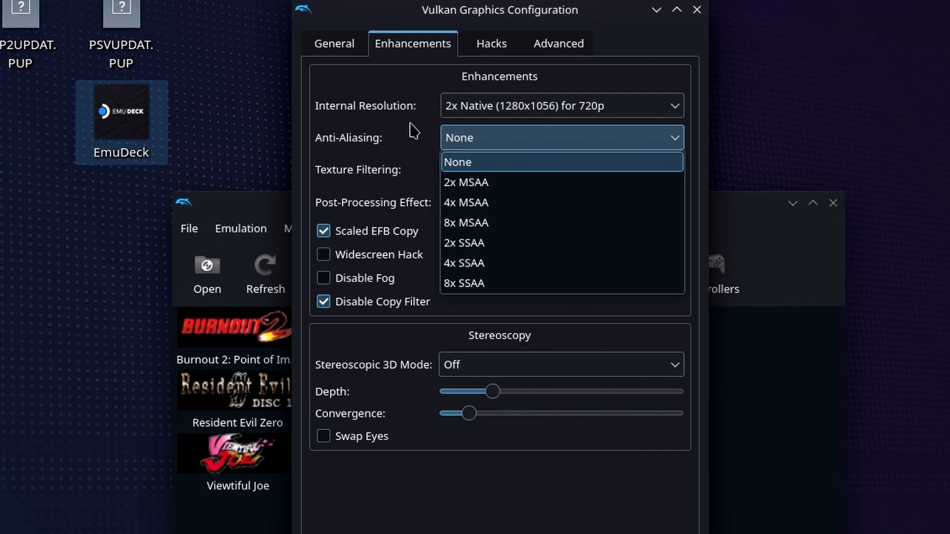
click(457, 161)
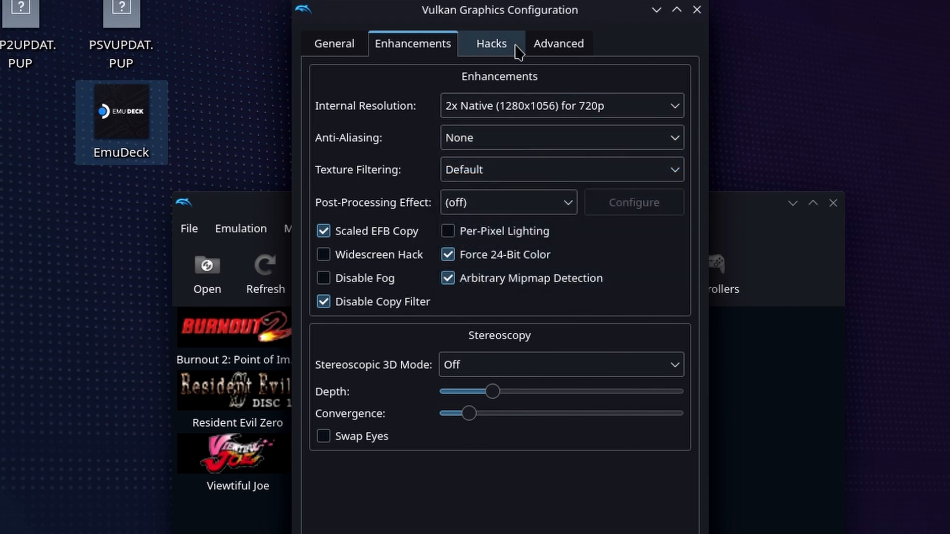
click(492, 42)
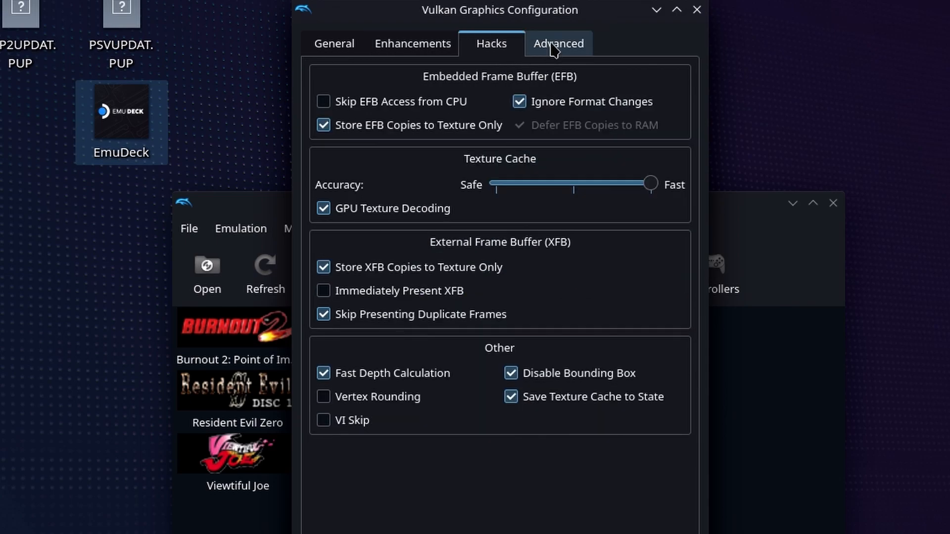
click(558, 43)
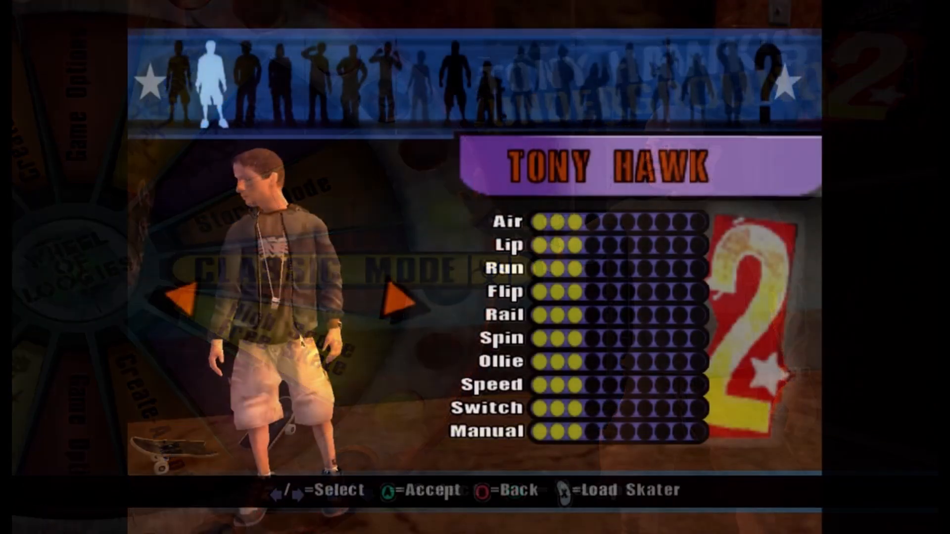
Launch Tony Hawk's Underground 2 and Sonic Heroes from the game list to judge the 4:3 picture.
click(401, 300)
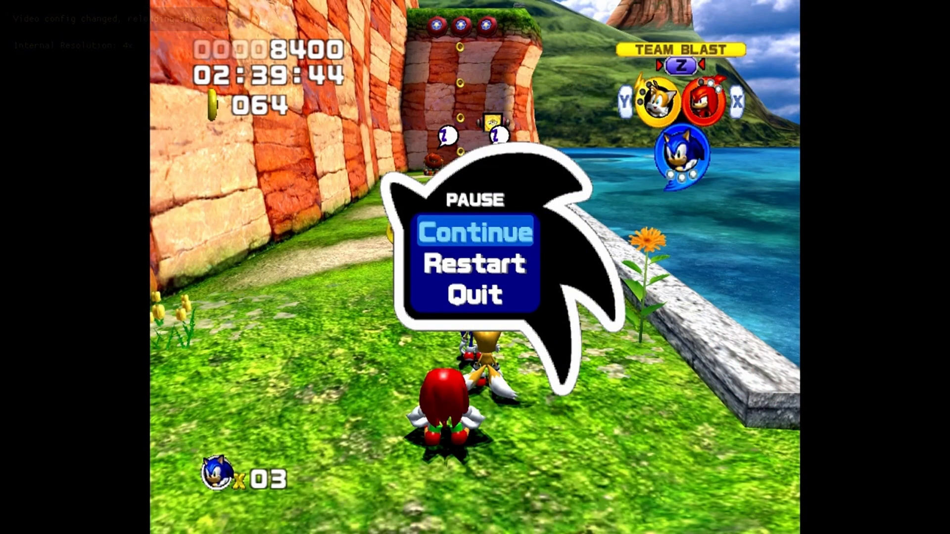
click(476, 231)
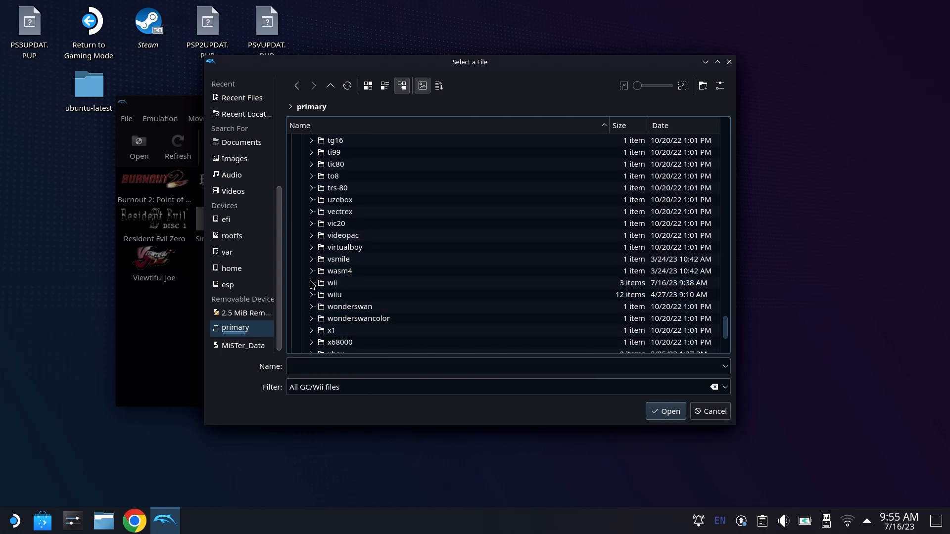
Enter Emulation/roms/wii and select the Sin & Punishment .wbfs file.
click(309, 283)
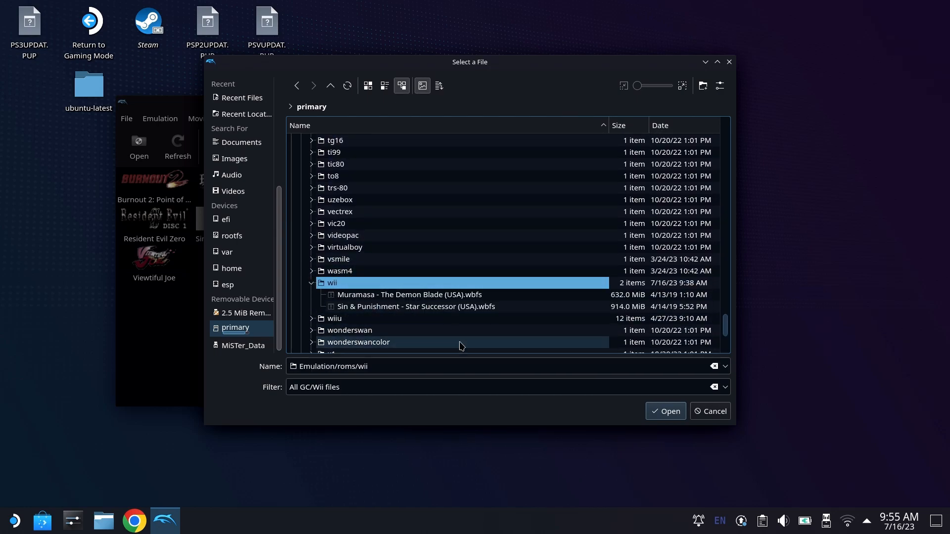
double_click(333, 283)
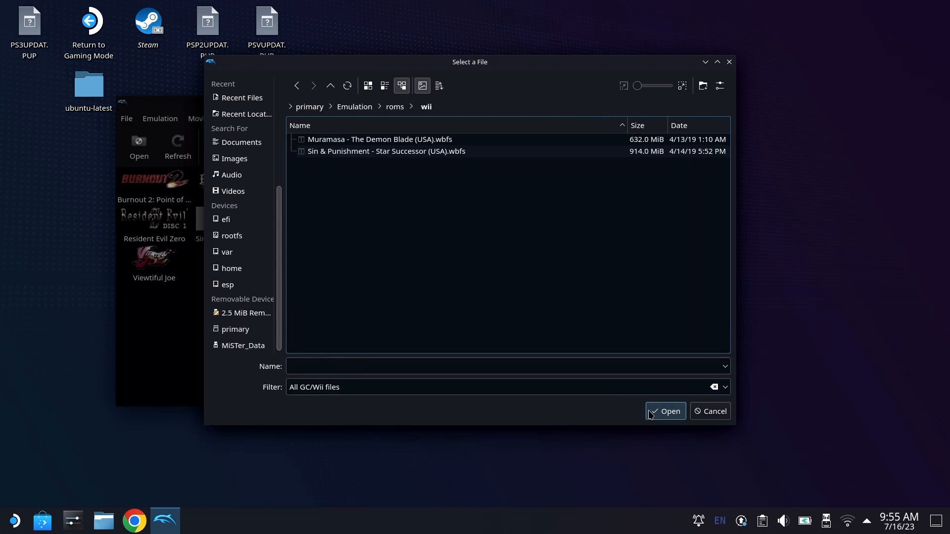
mouse_move(446, 164)
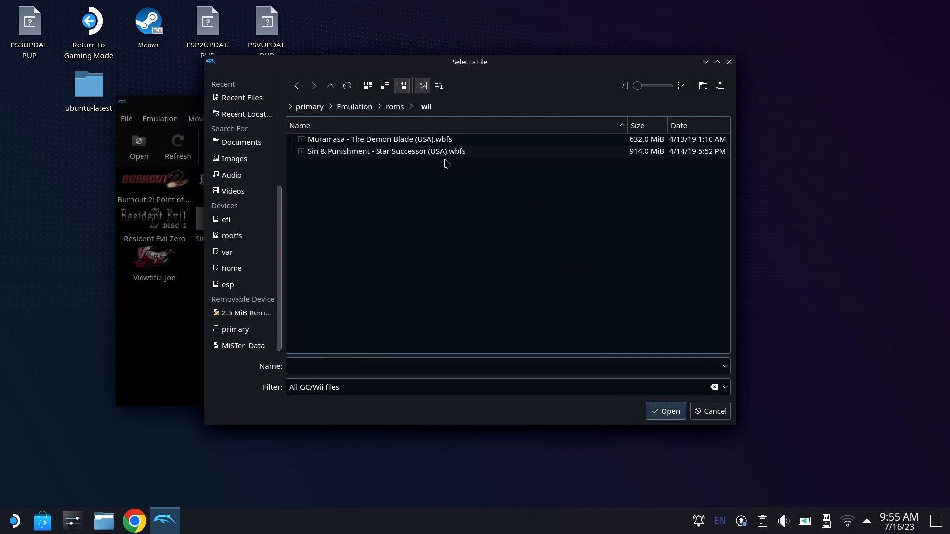
click(709, 411)
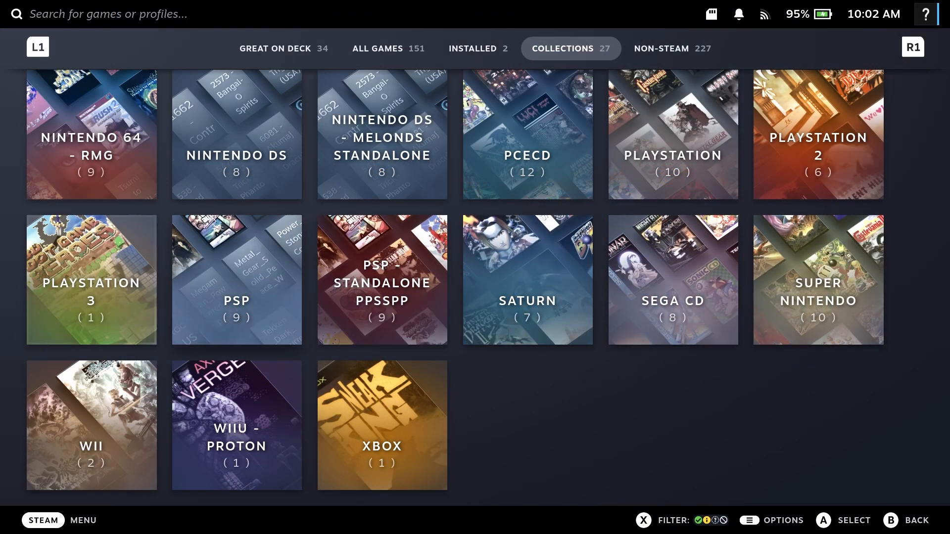
Select the WII collection and choose Sin & Punishment from its two covers.
click(91, 424)
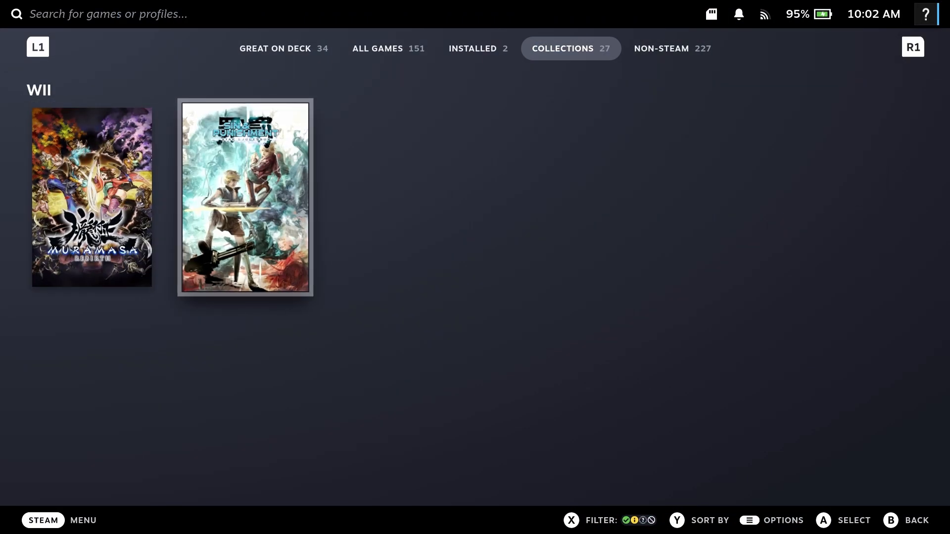
click(244, 196)
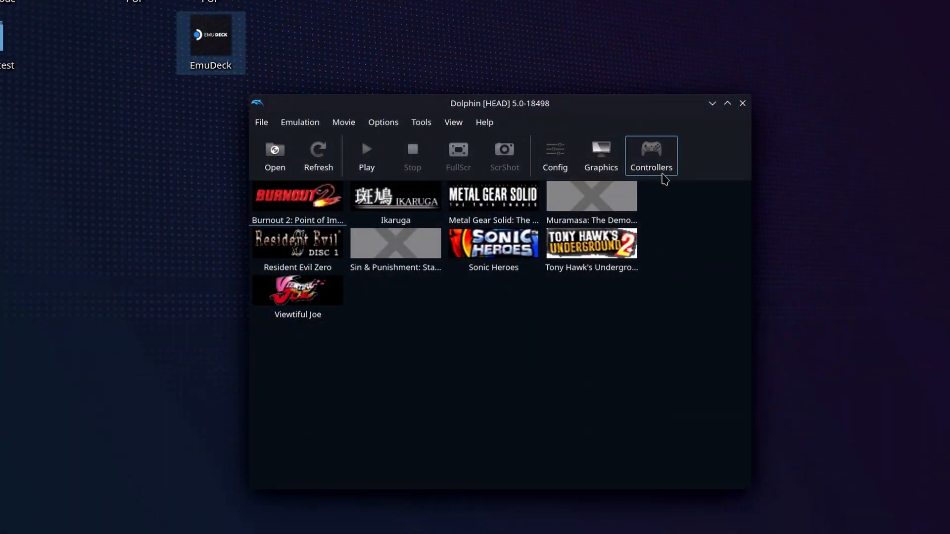
Review Port 1's controller types, keeping Standard Controller with Wii Remote 1 emulated.
click(651, 155)
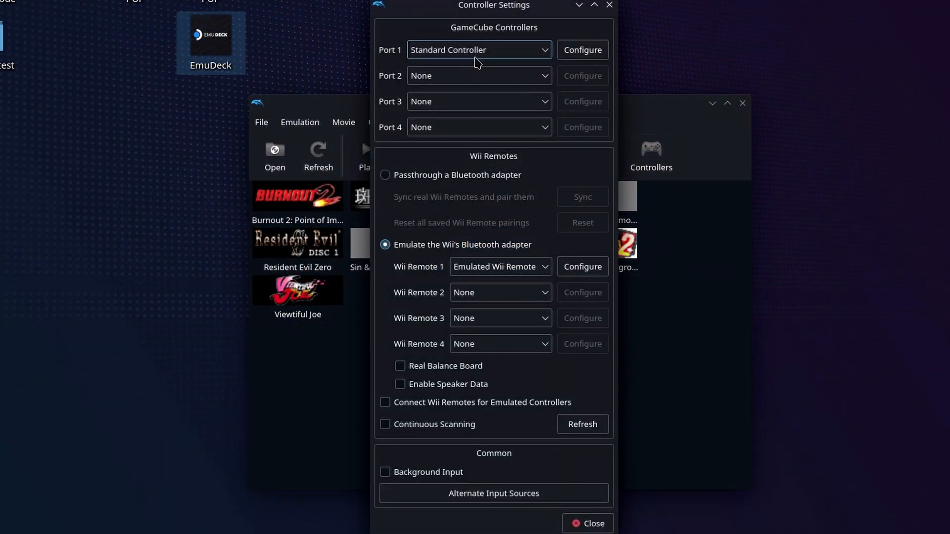
mouse_move(463, 61)
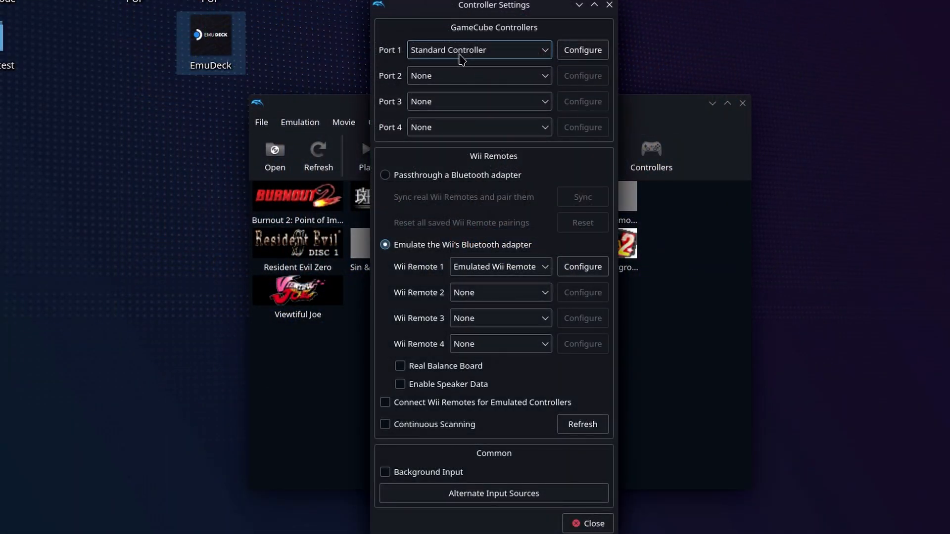
click(479, 49)
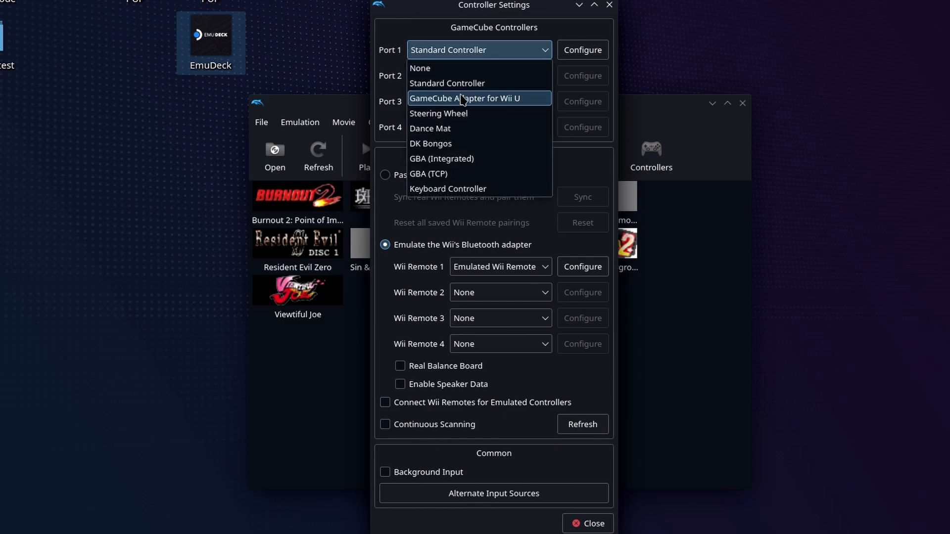
mouse_move(472, 177)
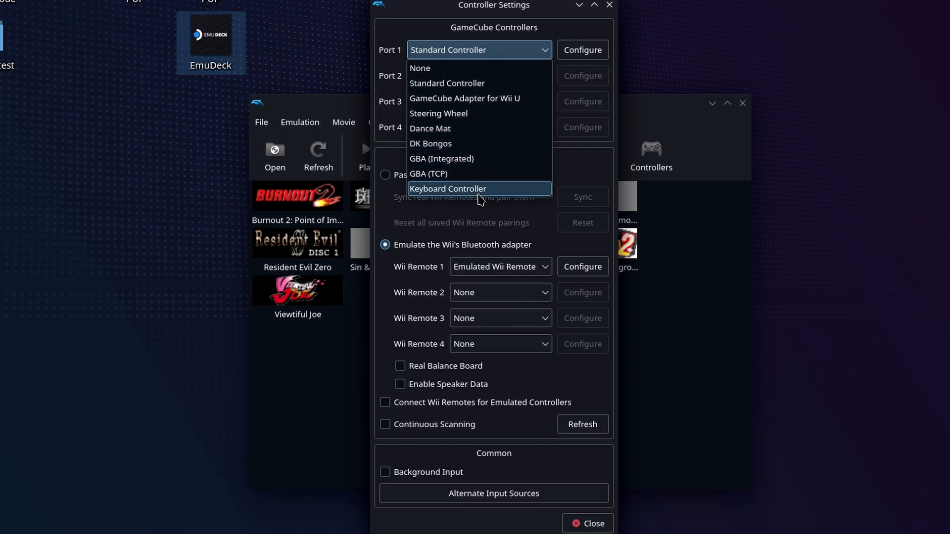
mouse_move(479, 174)
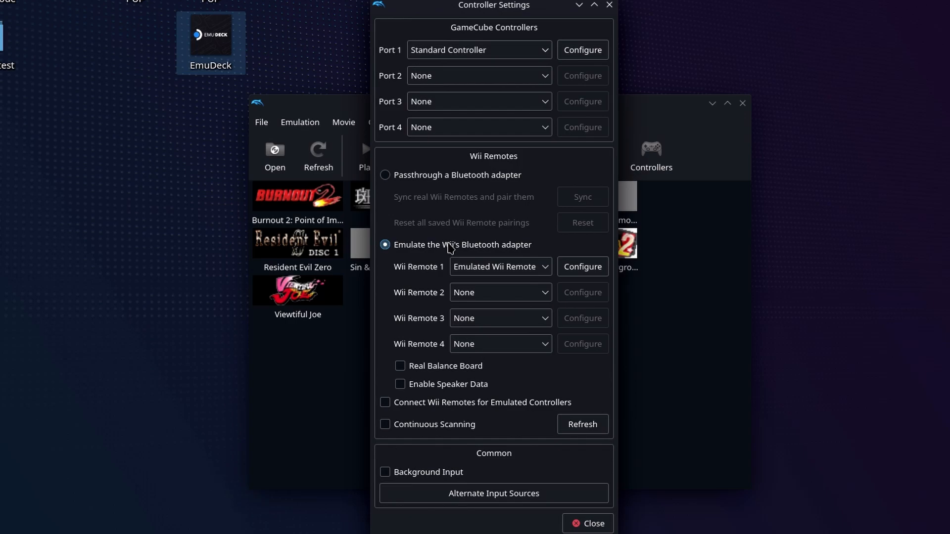
mouse_move(517, 409)
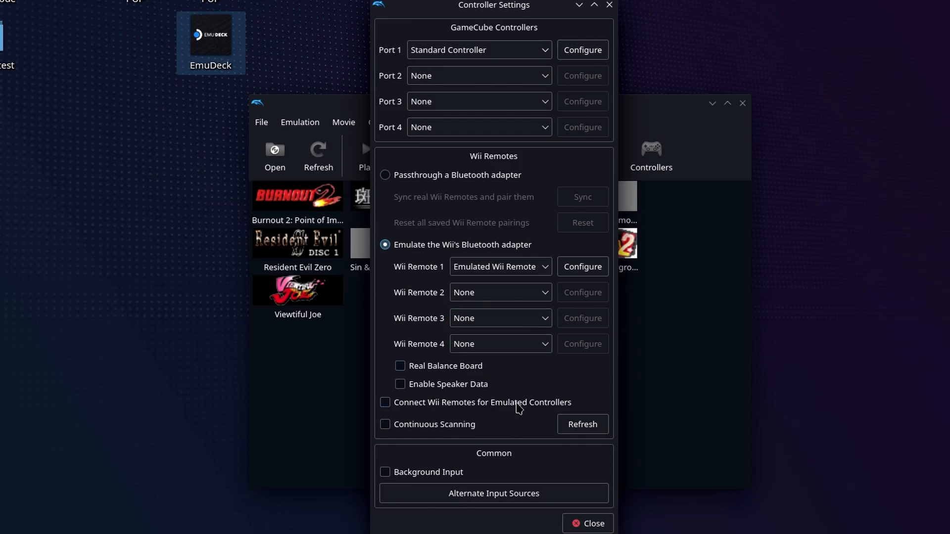